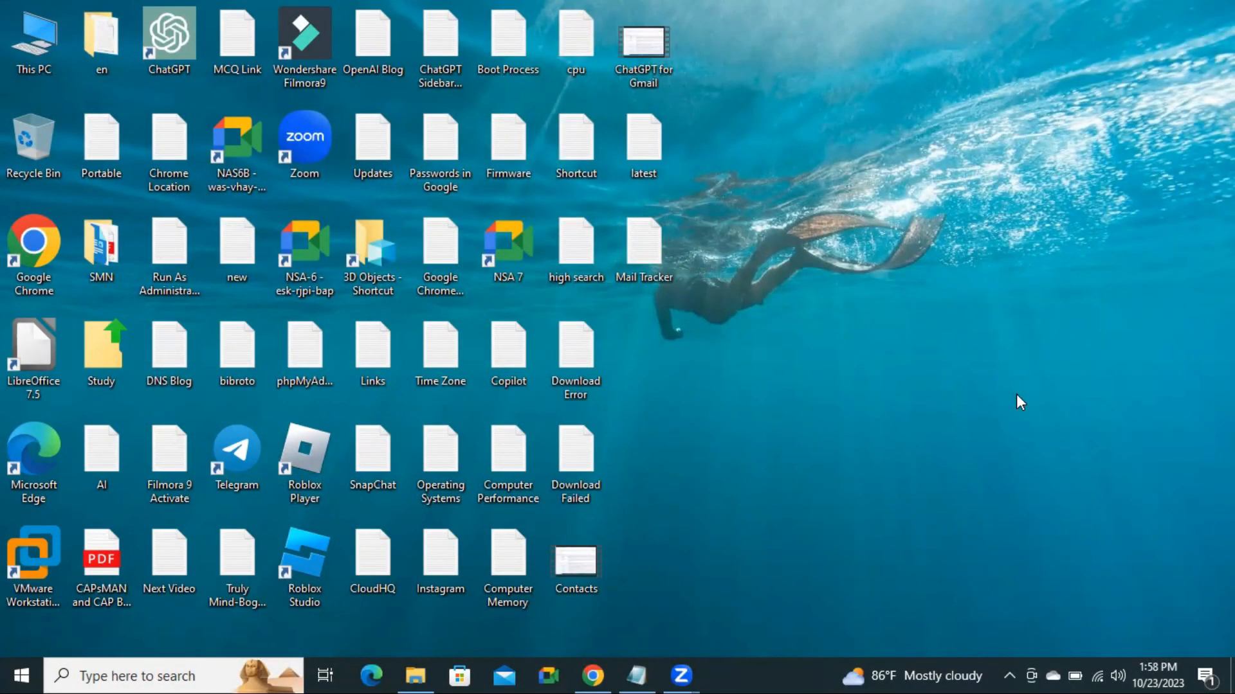
Step: Open Settings from the Start menu
click(576, 358)
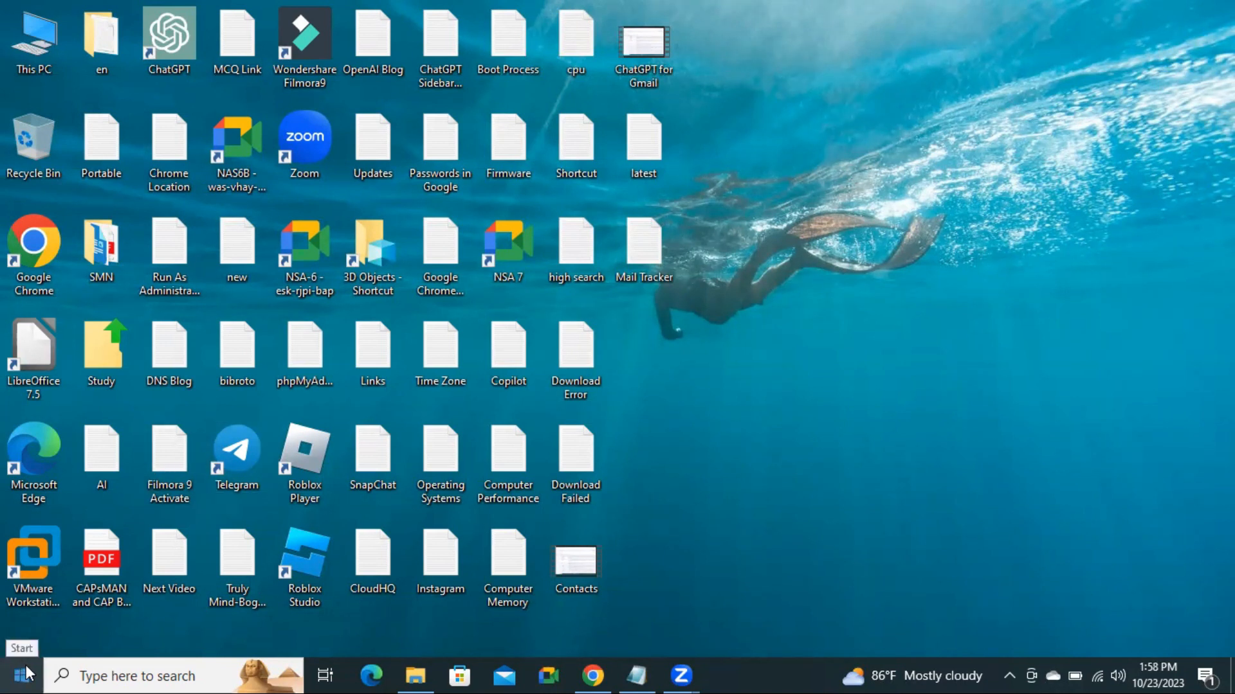
click(16, 676)
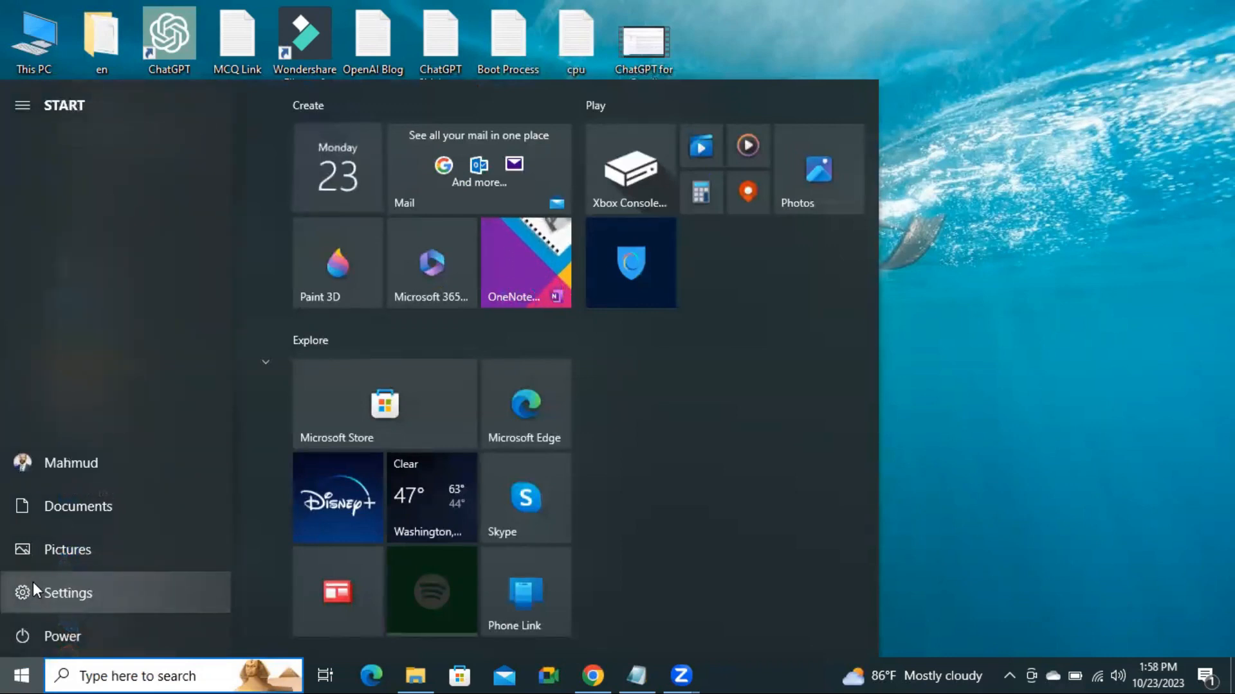
click(67, 593)
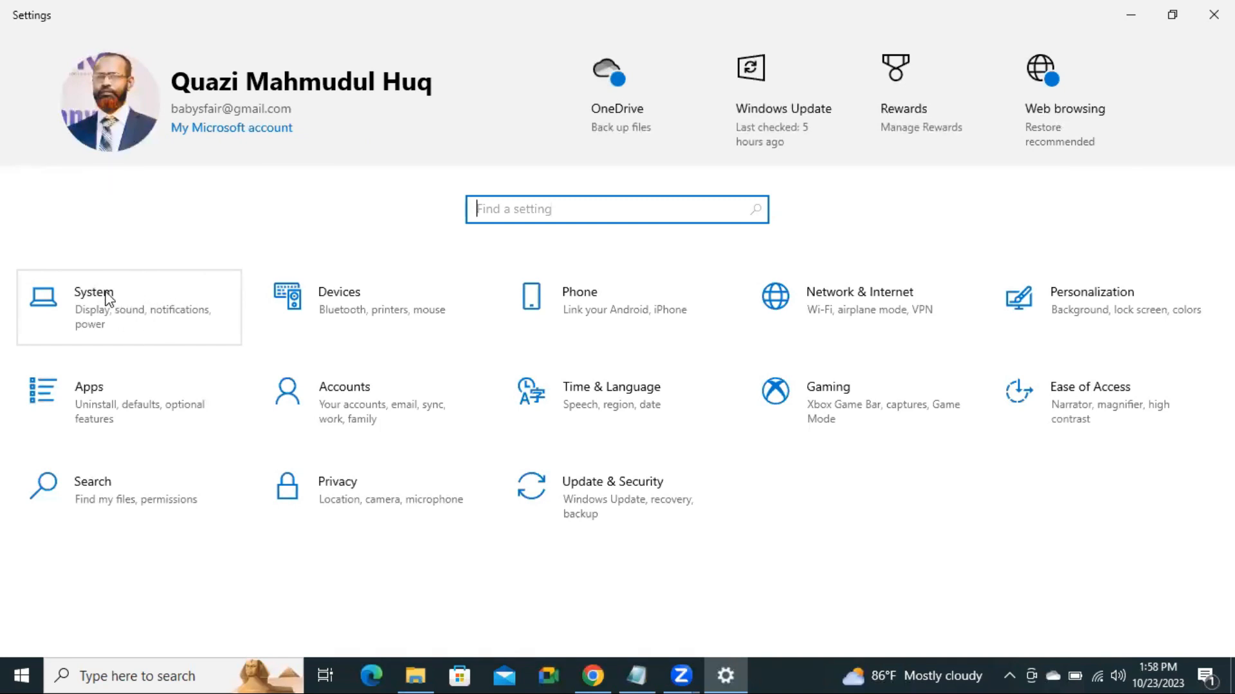
Step: Search settings for 'tro' and go to the Troubleshoot page
click(95, 308)
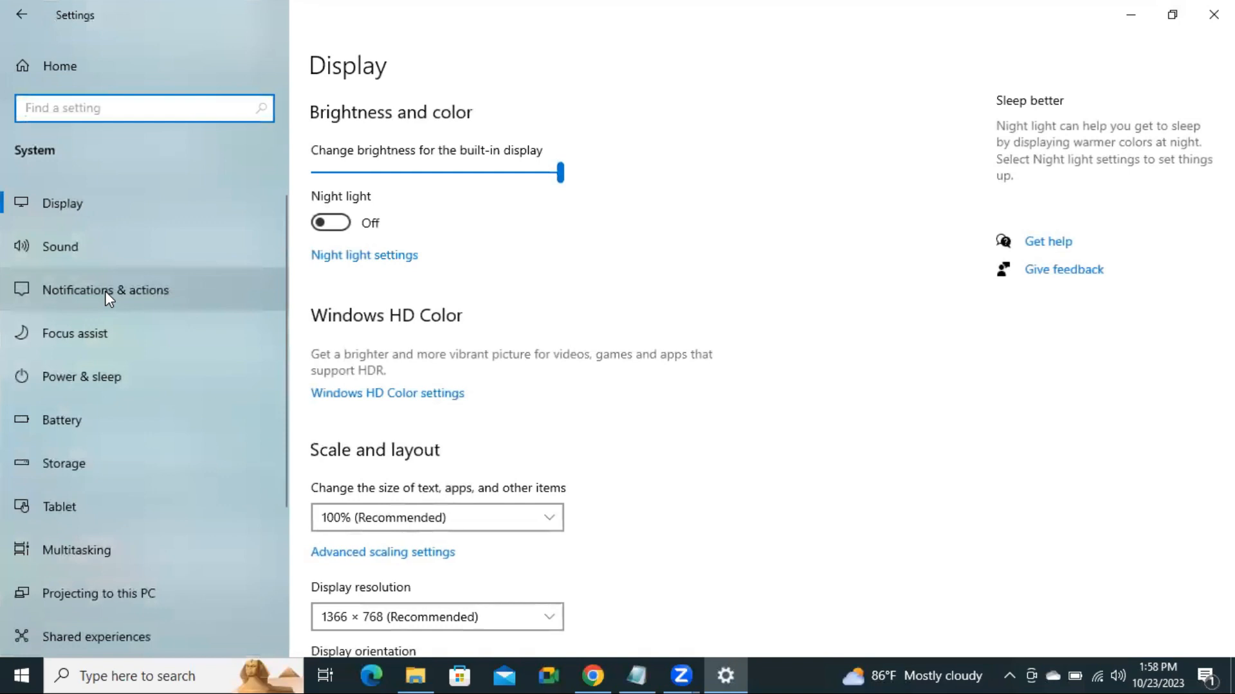
mouse_move(242, 140)
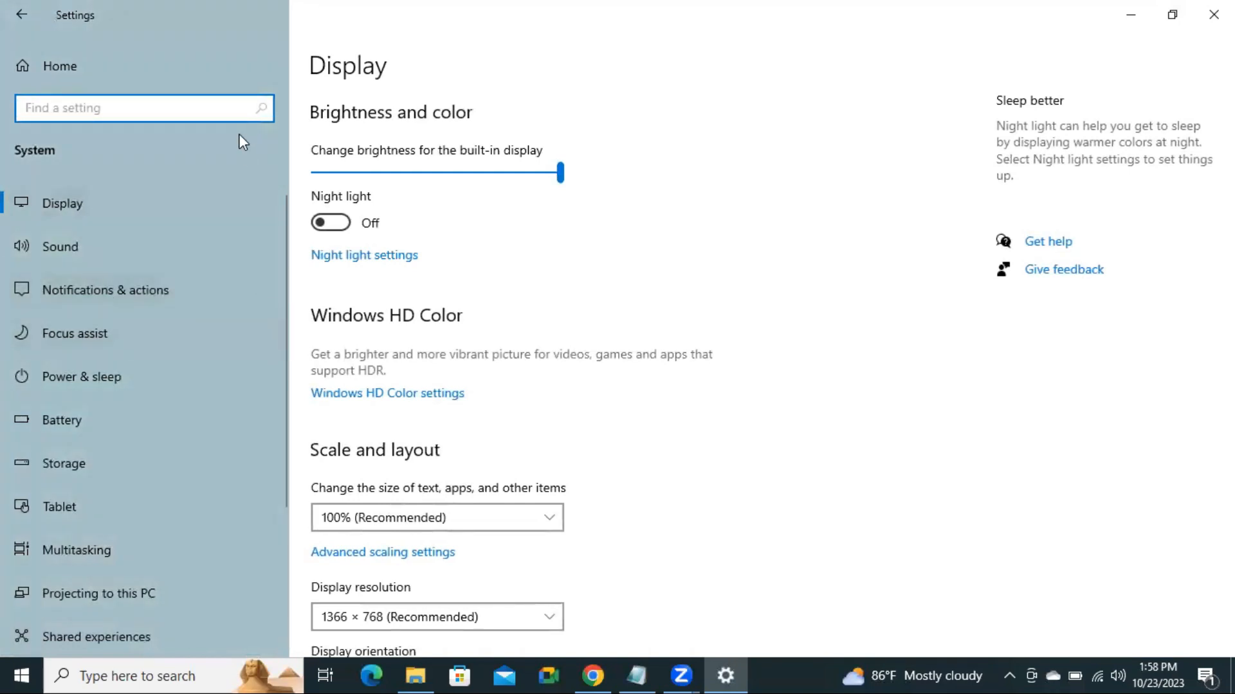
click(143, 108)
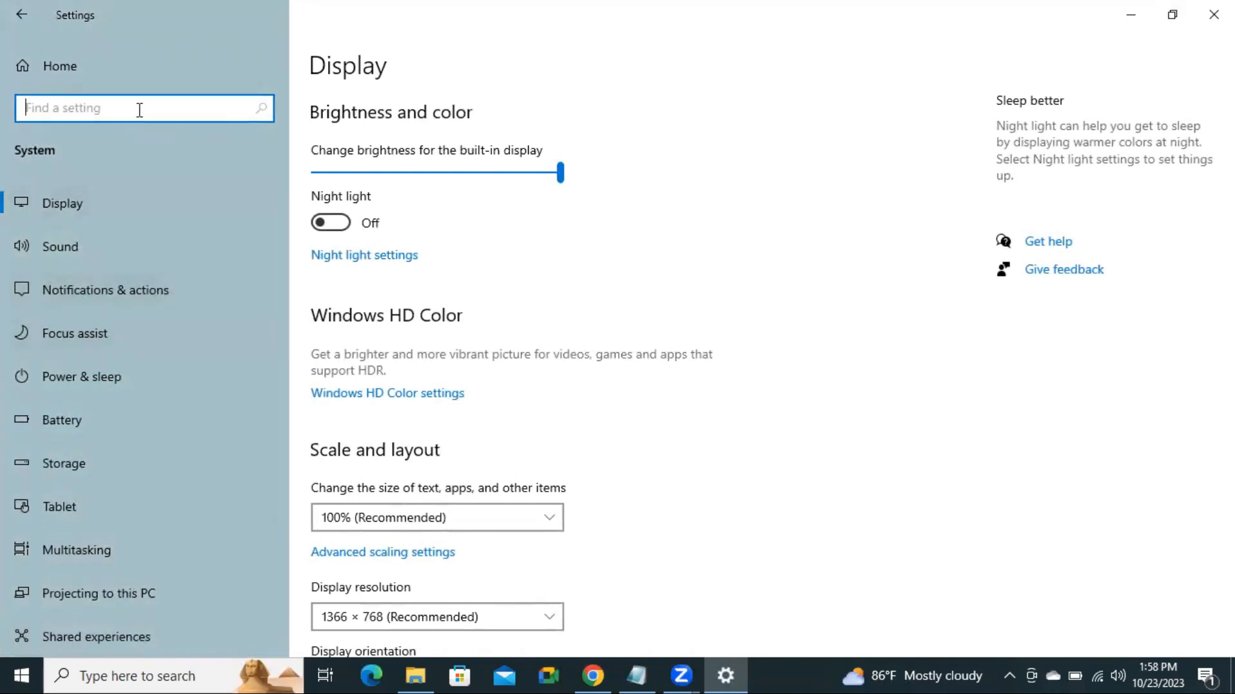
text(trouble)
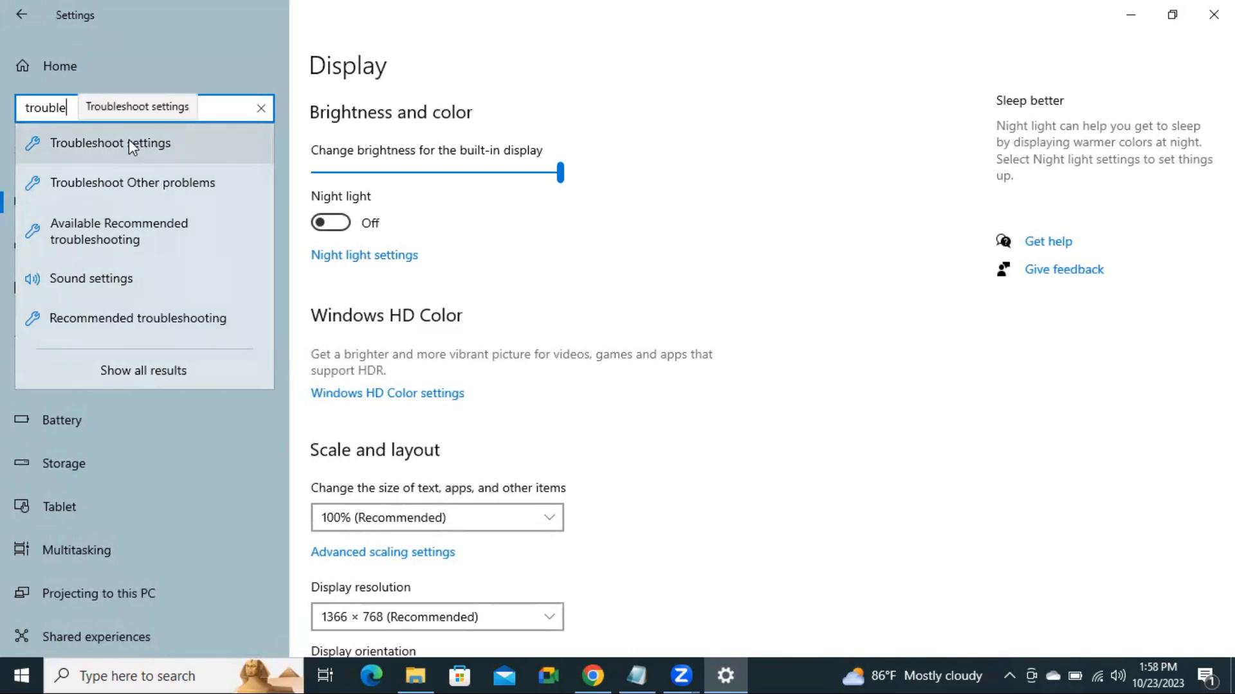
click(108, 144)
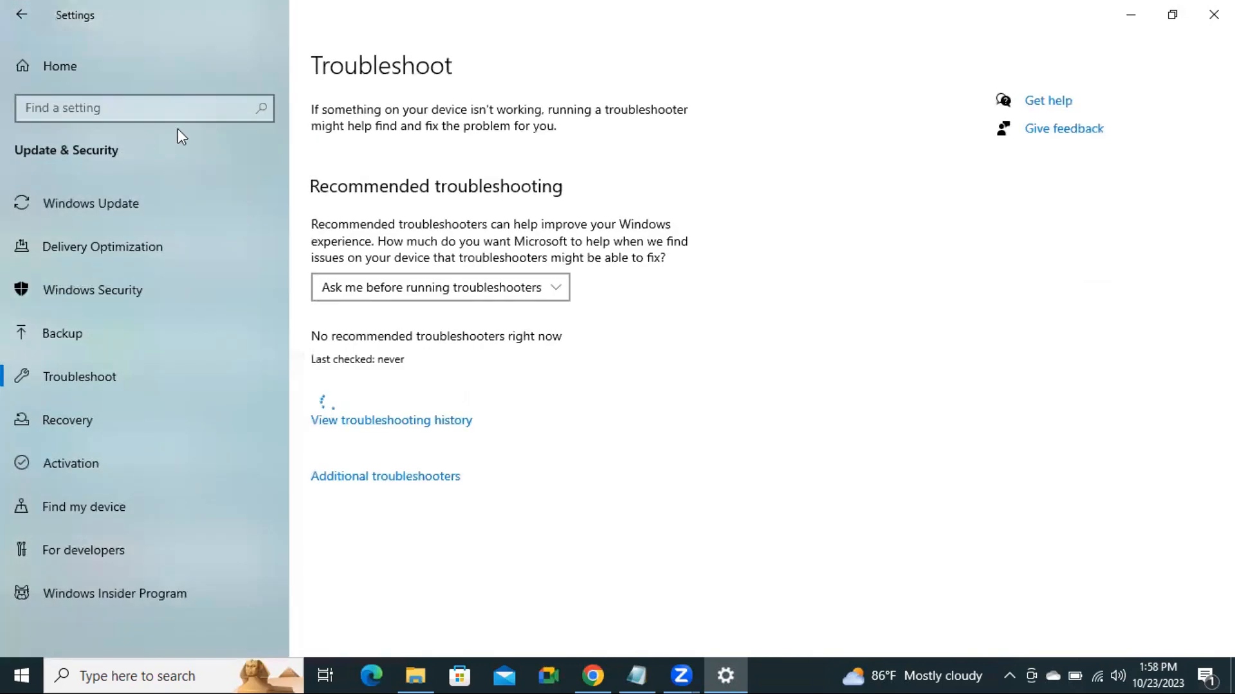
mouse_move(678, 378)
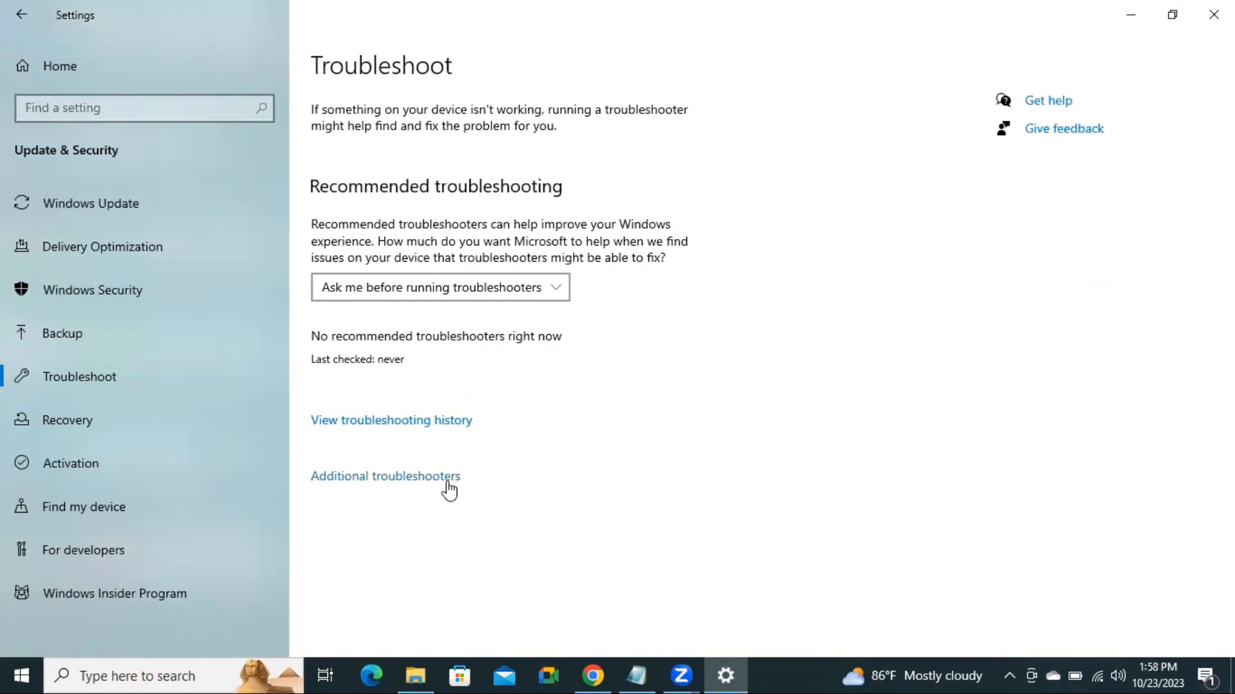
mouse_move(400, 497)
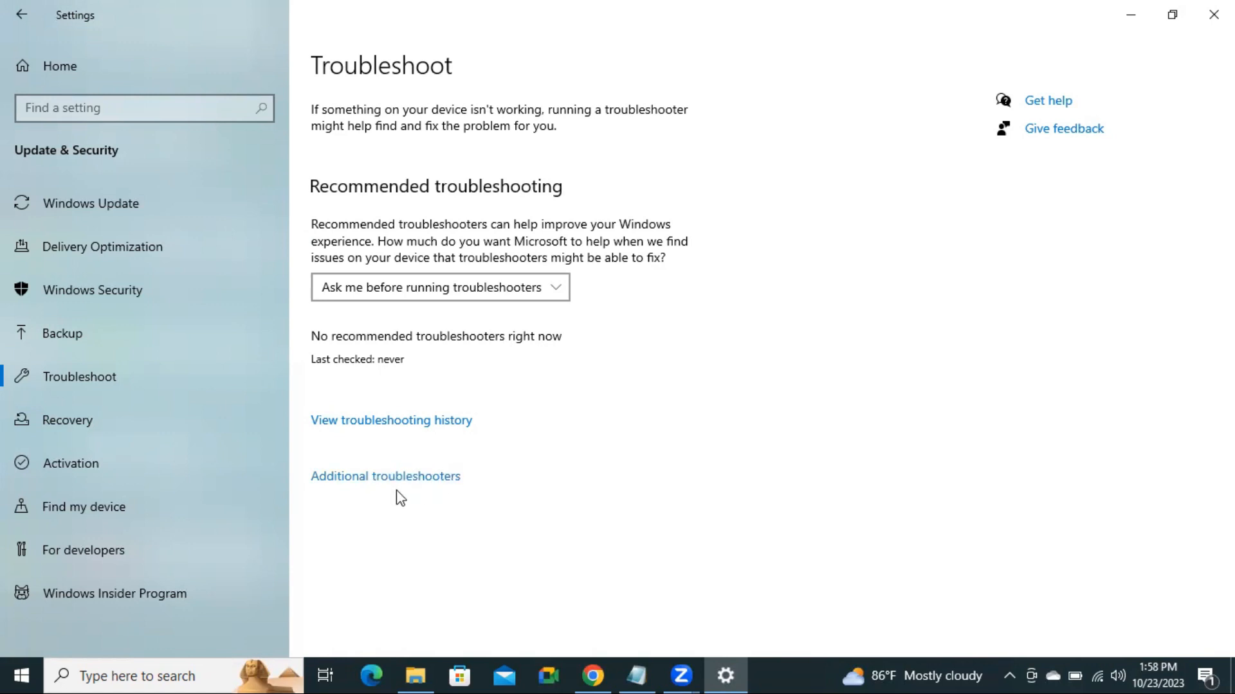
mouse_move(404, 479)
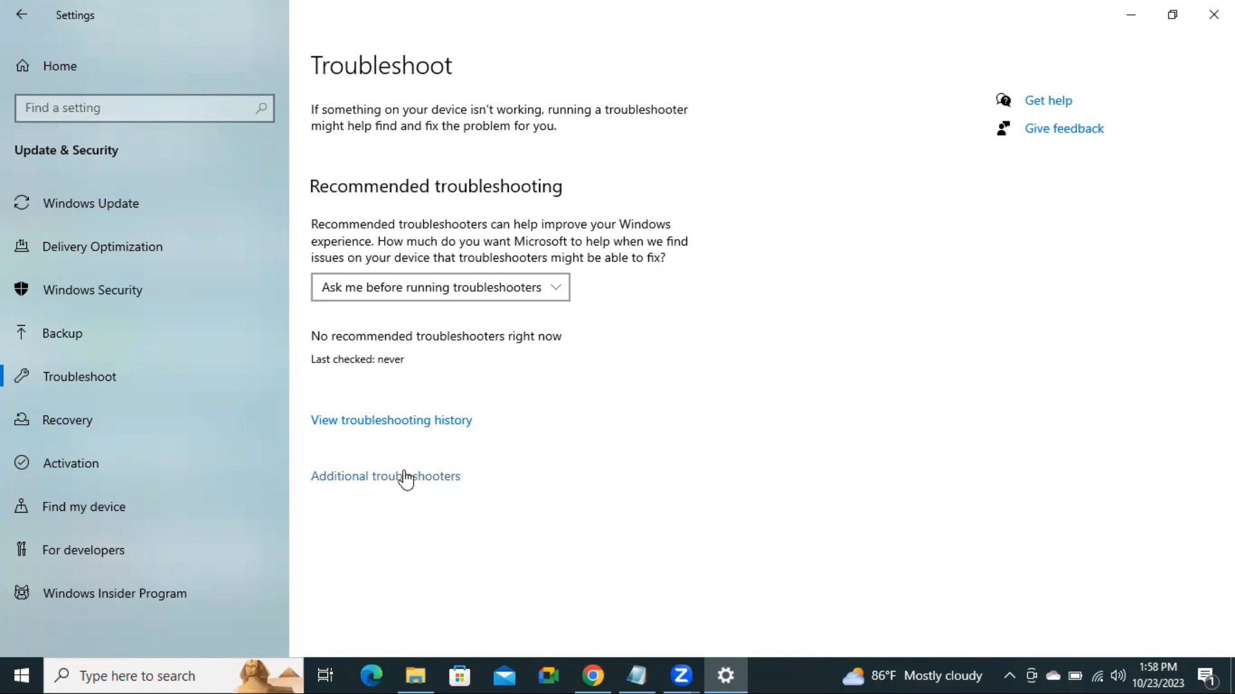
Step: Open Additional troubleshooters, scroll to Power, and run its troubleshooter
click(385, 475)
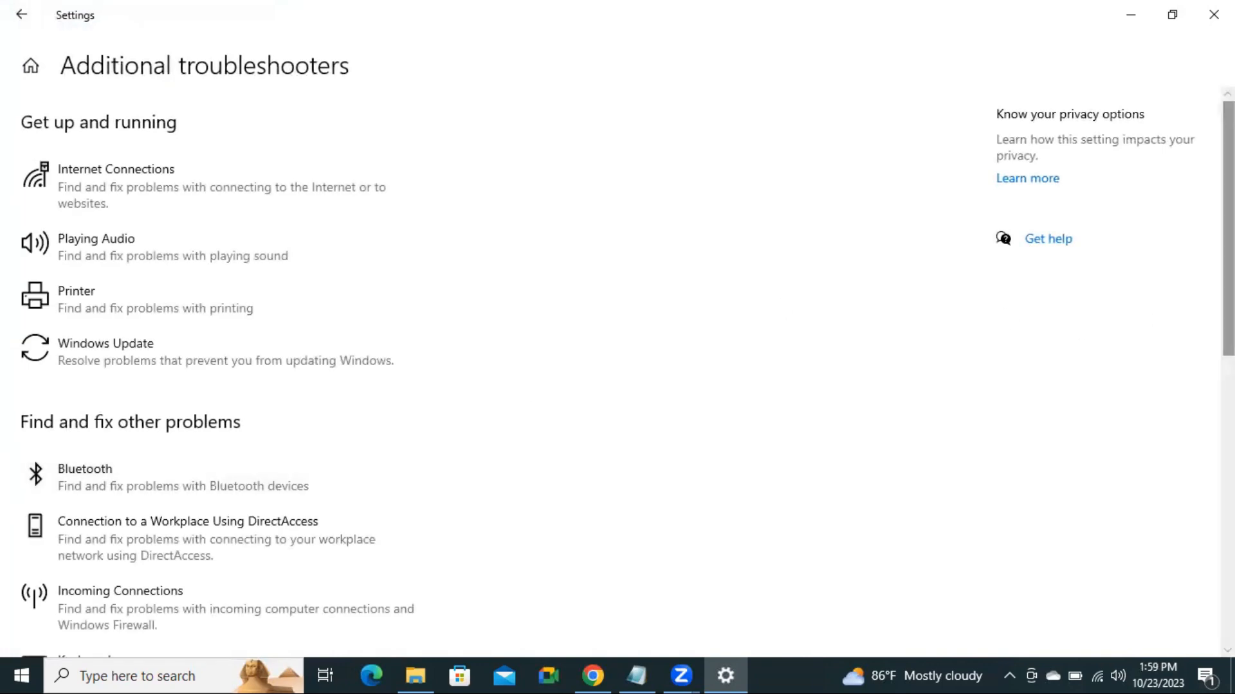
scroll(down, 3)
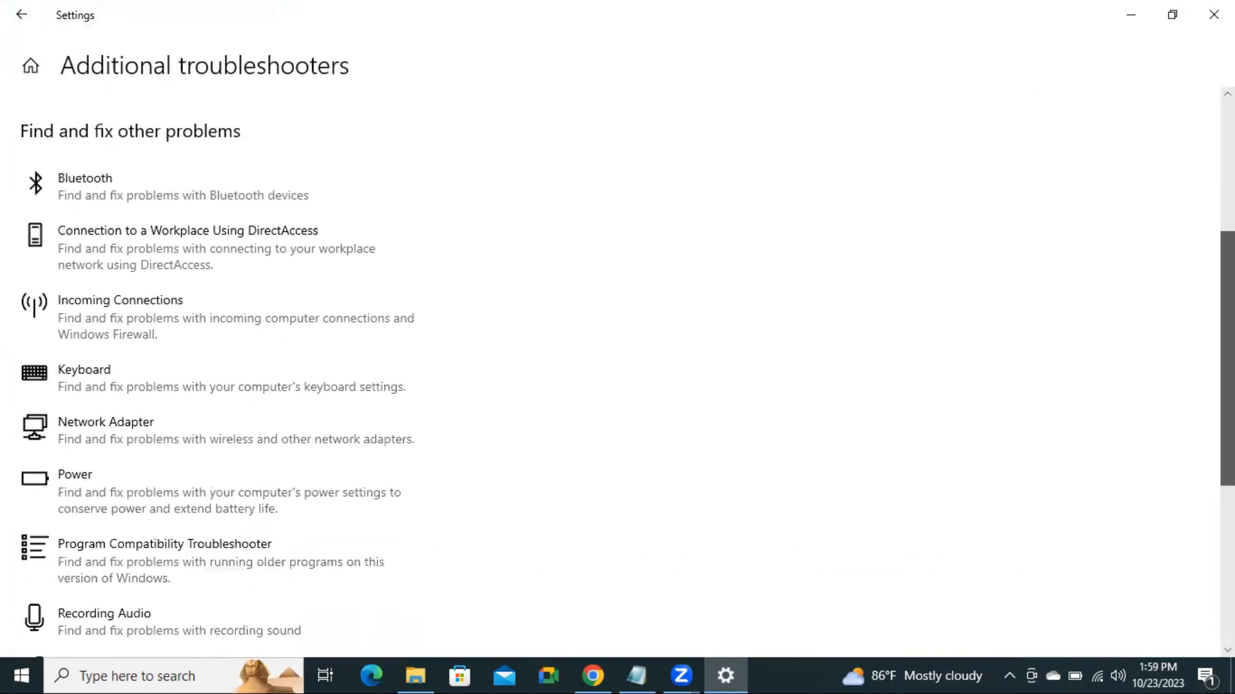
scroll(down, 3)
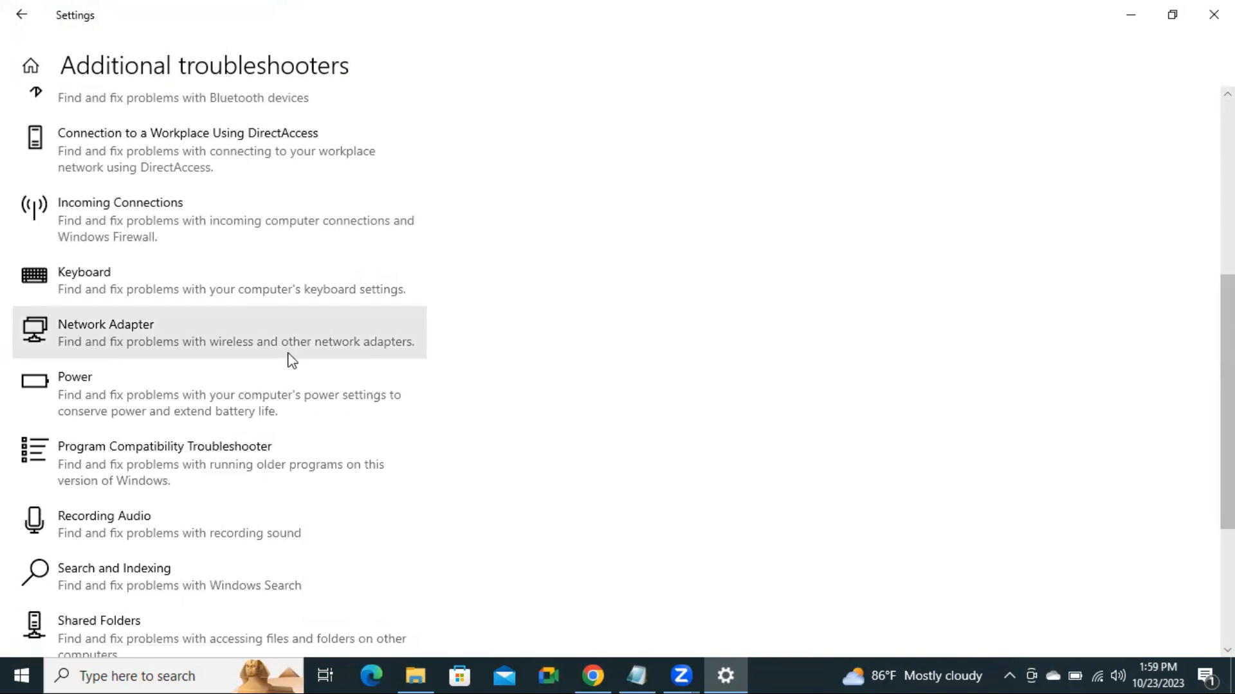
mouse_move(95, 386)
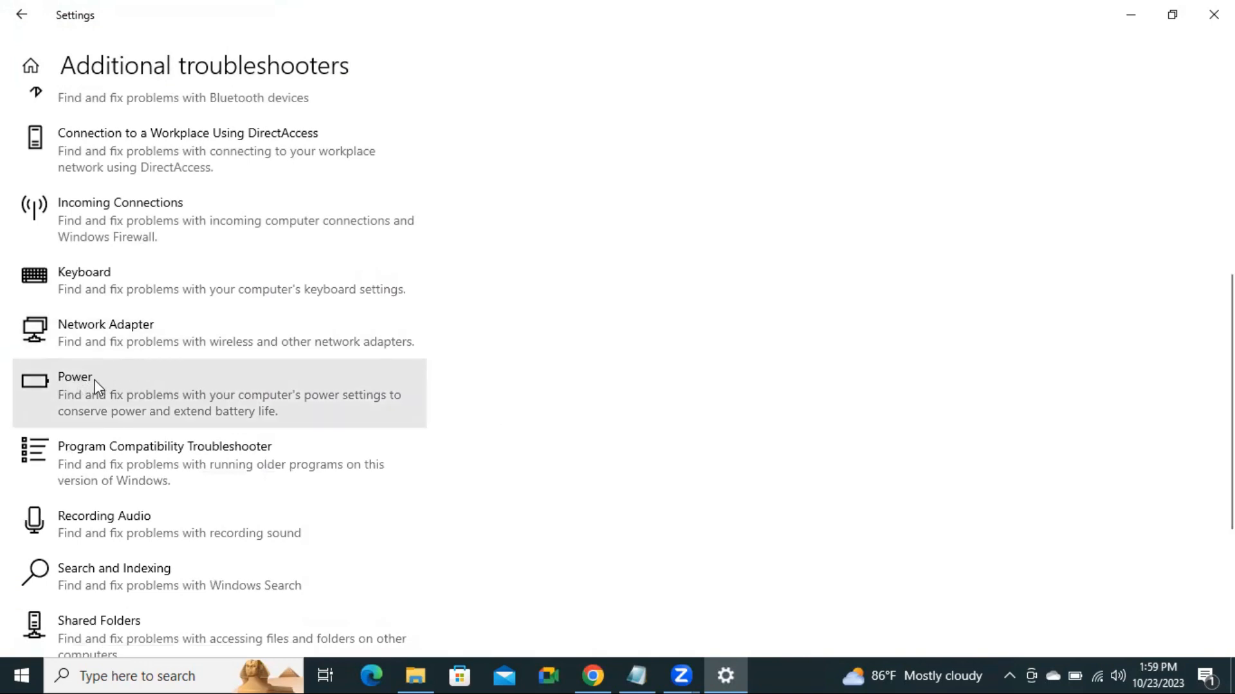
mouse_move(160, 399)
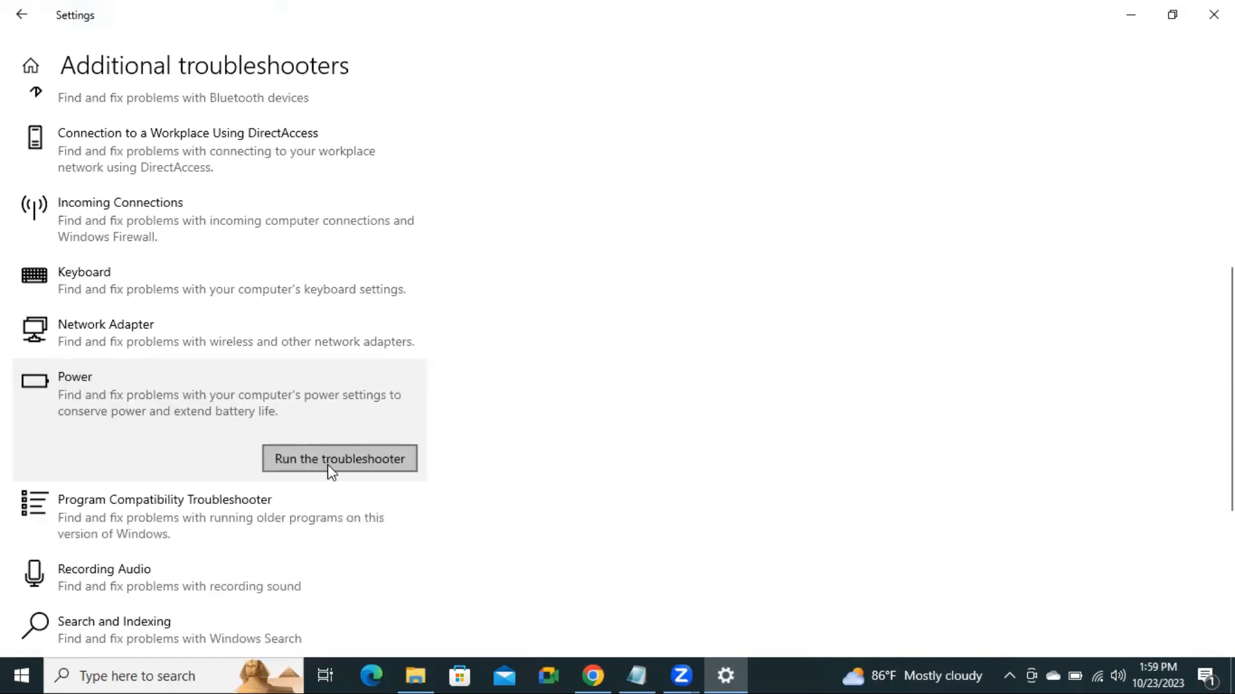
mouse_move(241, 428)
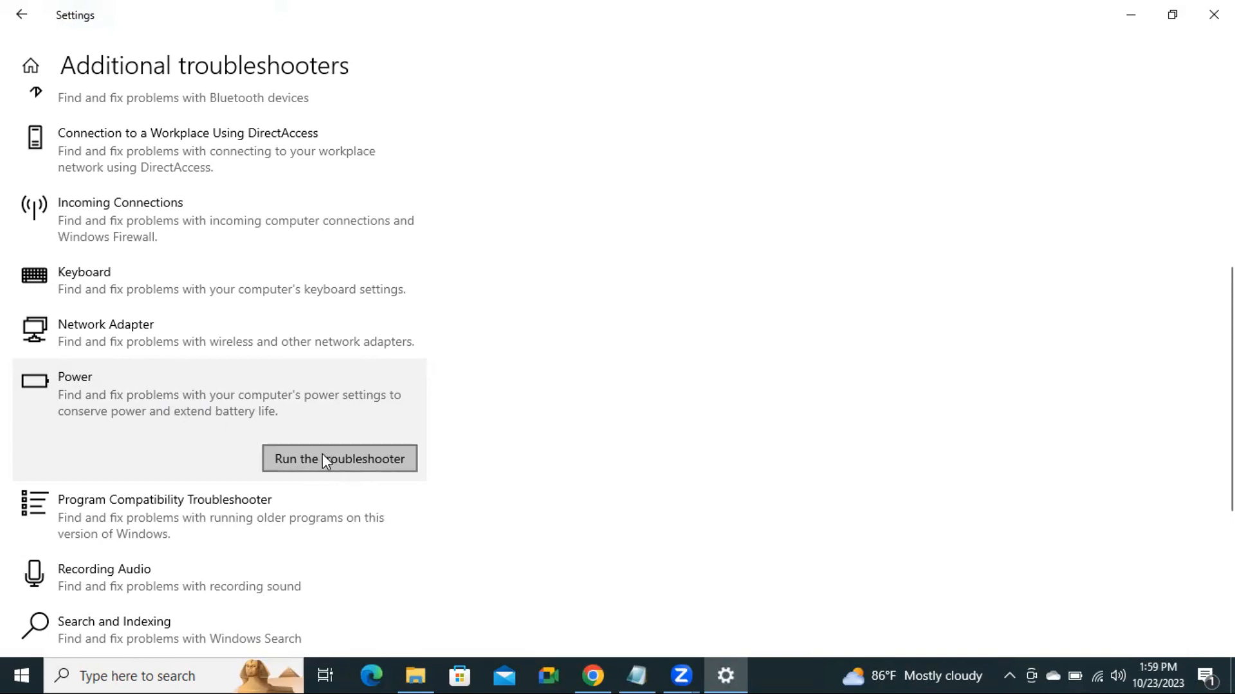
click(339, 459)
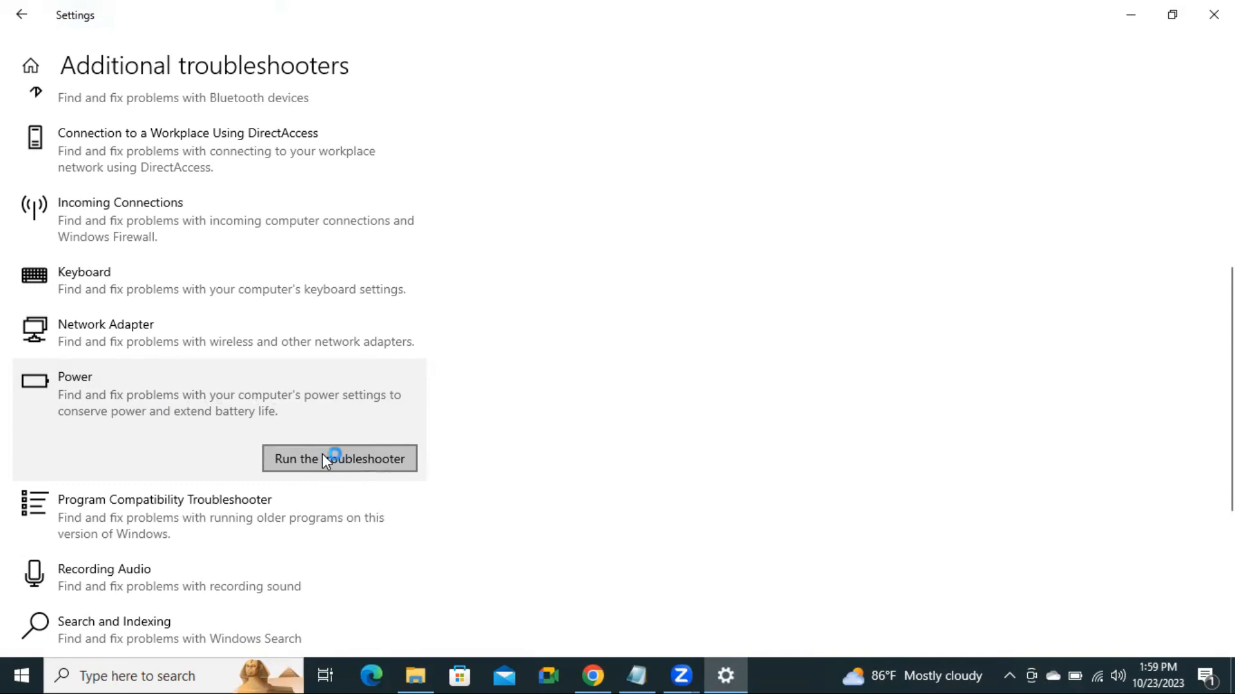
Step: Apply the more efficient power plan fix and close the Power troubleshooter
click(339, 459)
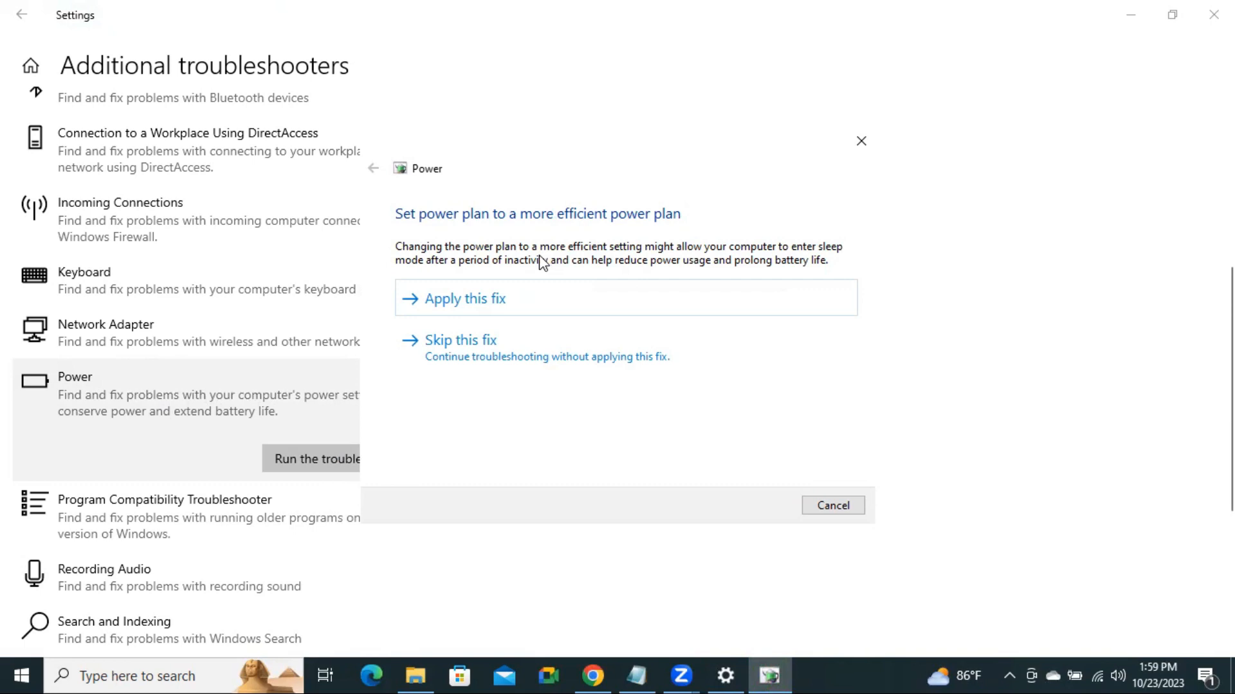
mouse_move(472, 255)
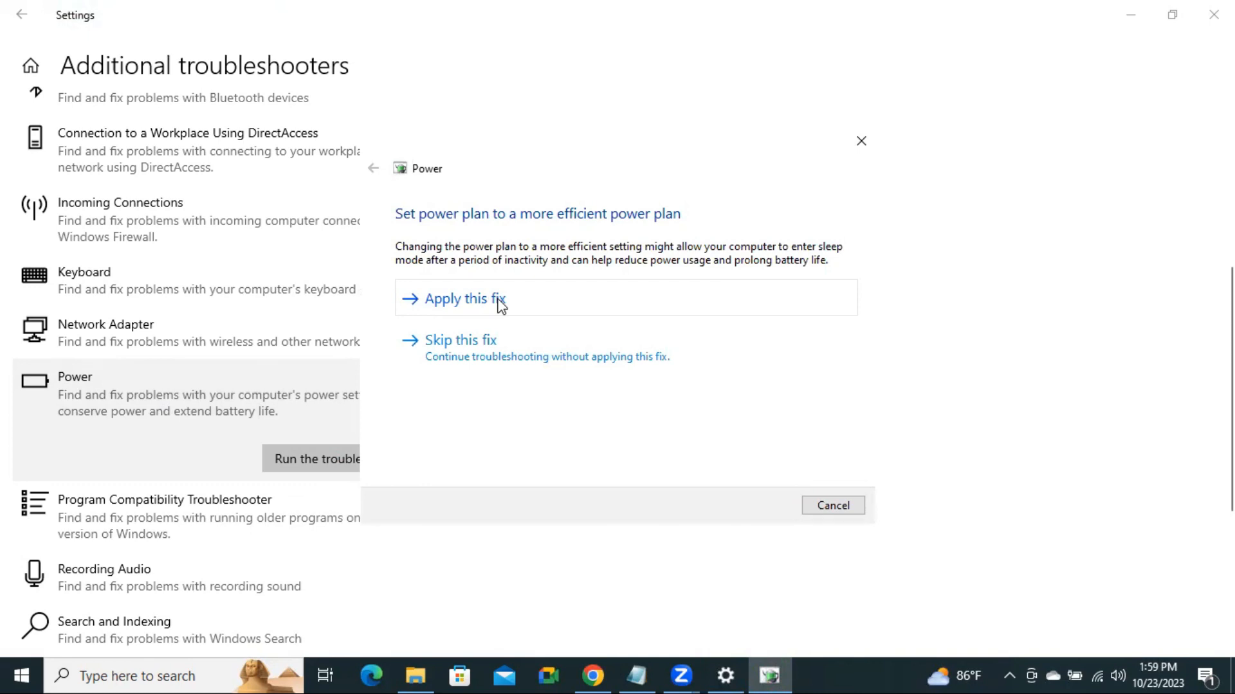
click(464, 299)
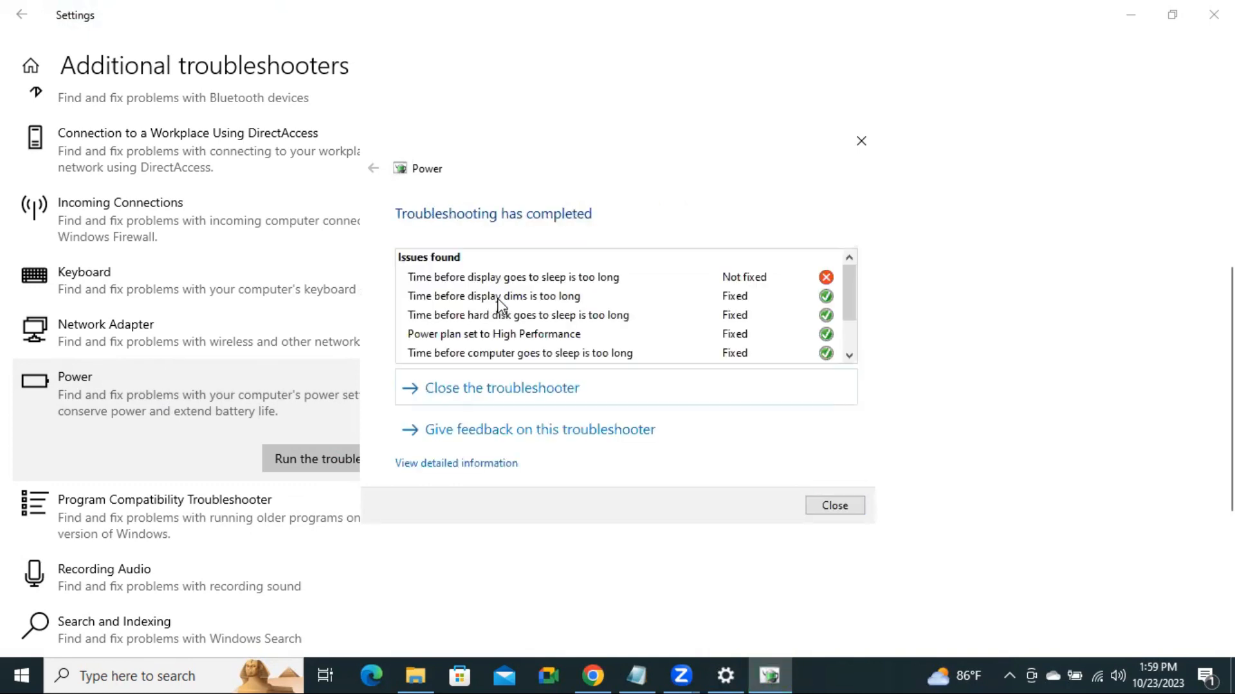
mouse_move(494, 295)
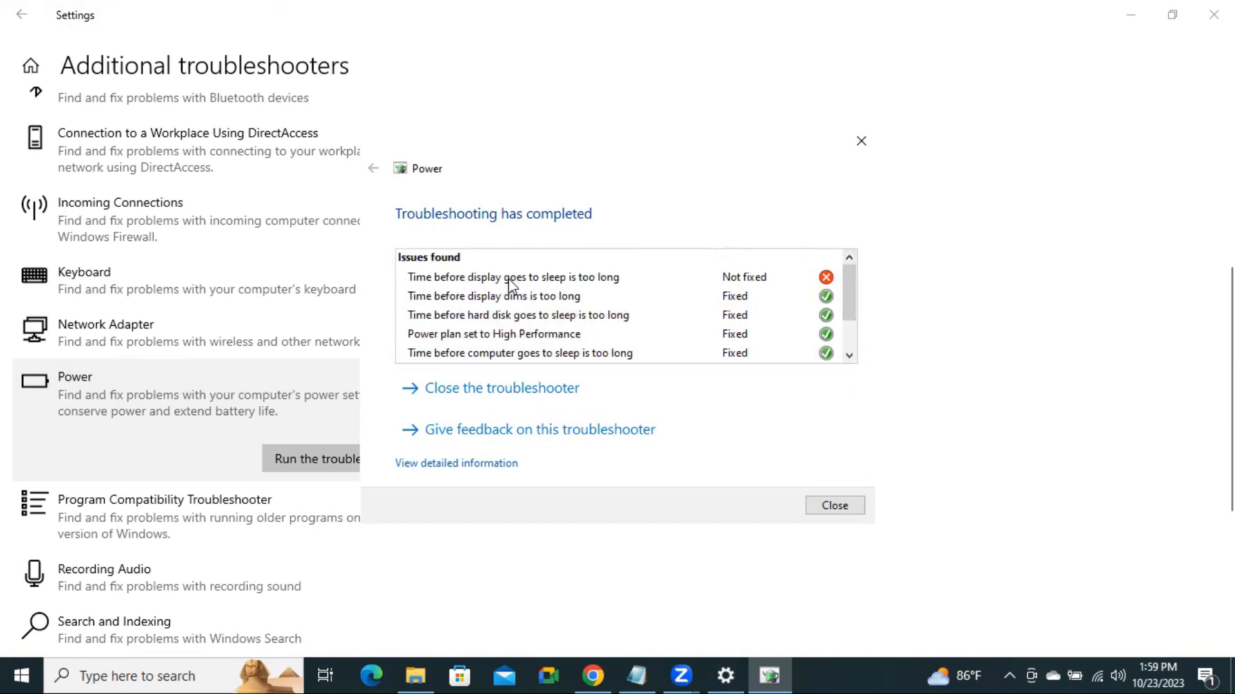
mouse_move(573, 281)
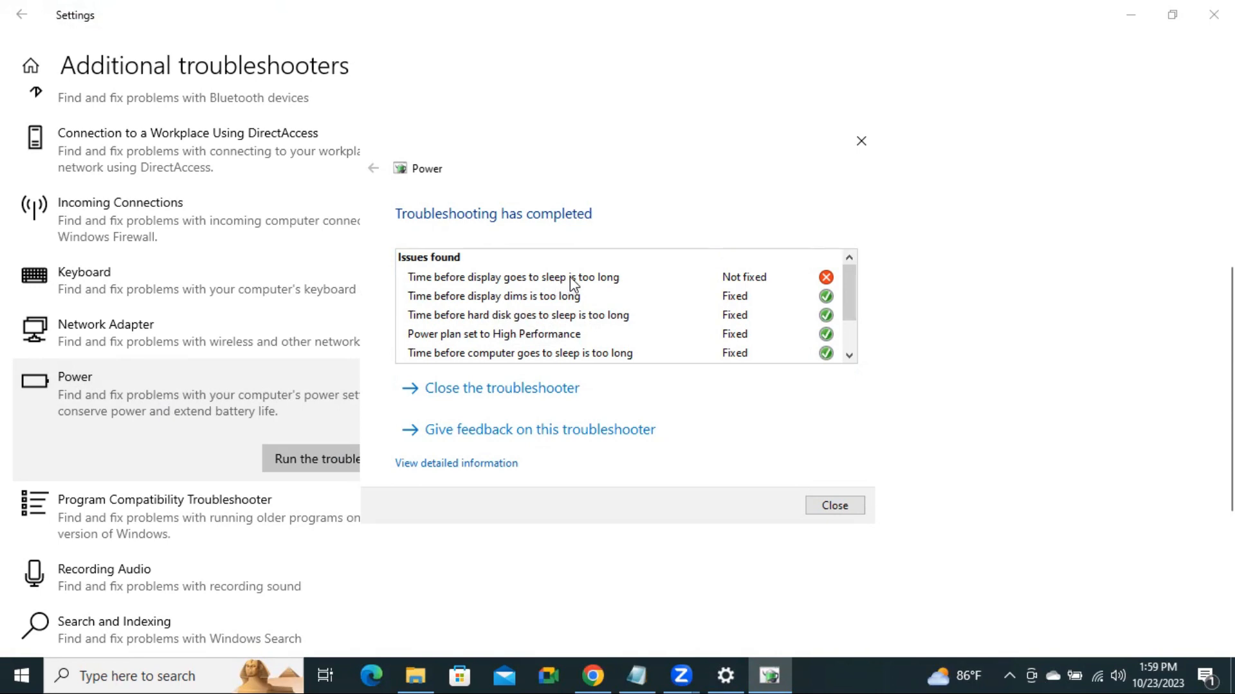
mouse_move(594, 295)
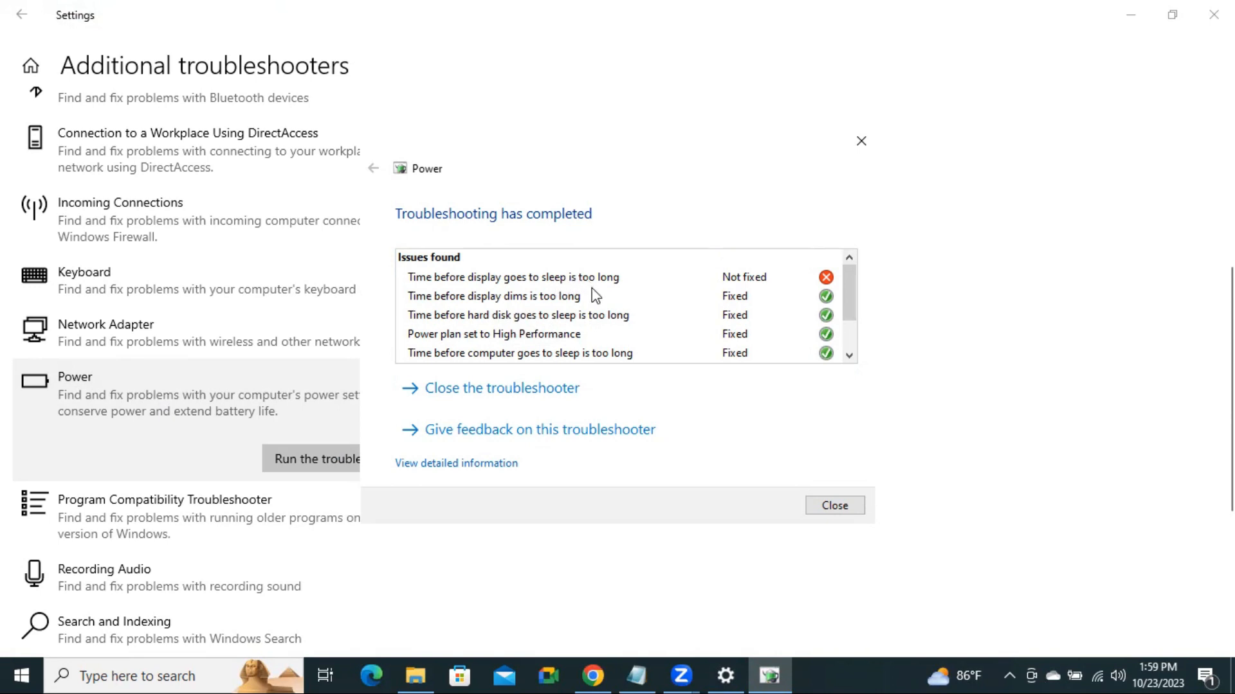
mouse_move(621, 344)
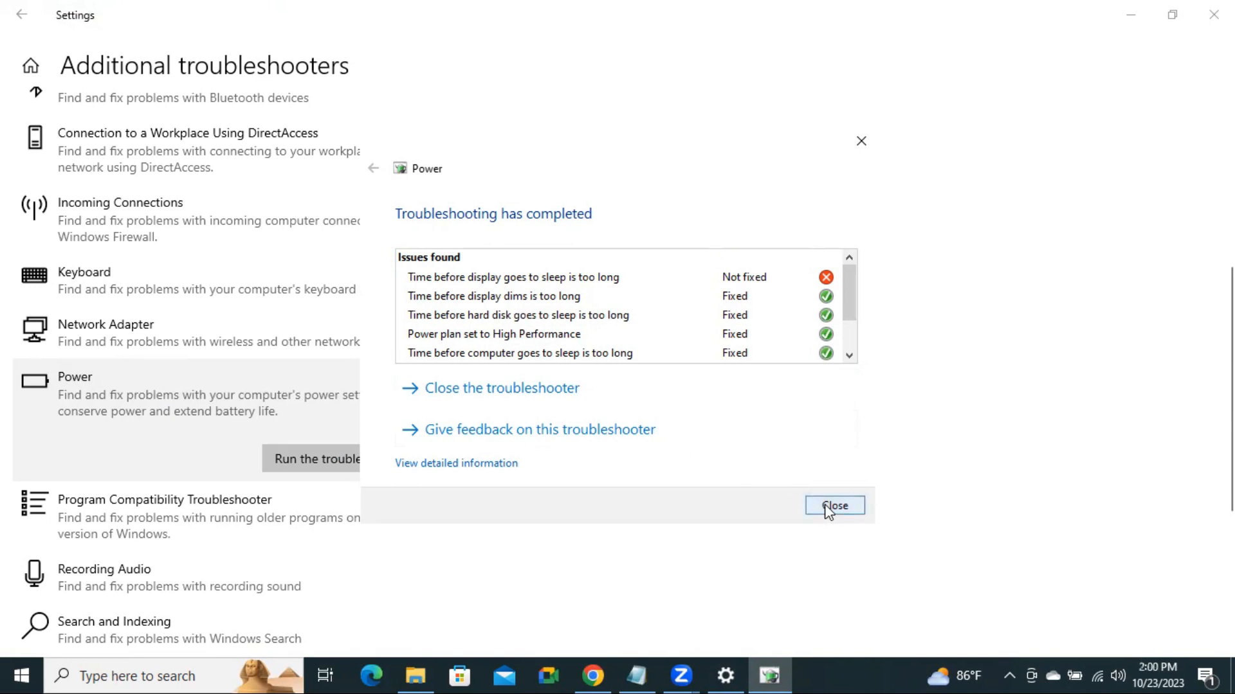
click(834, 505)
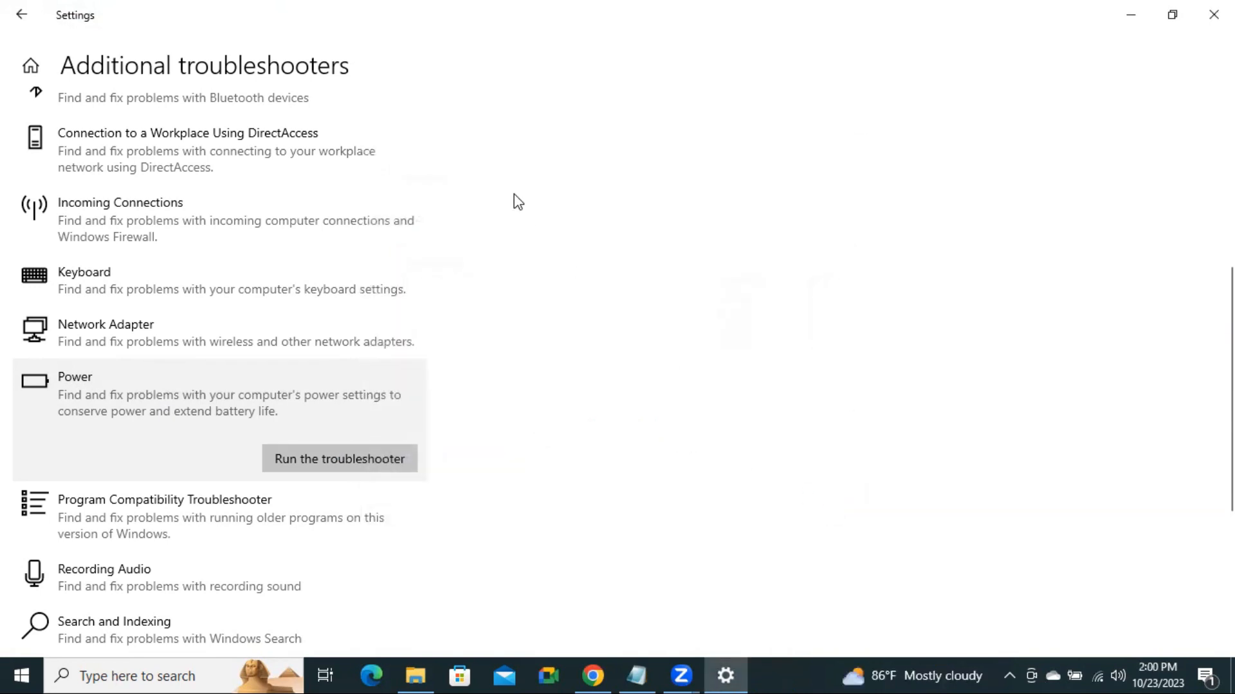
mouse_move(646, 200)
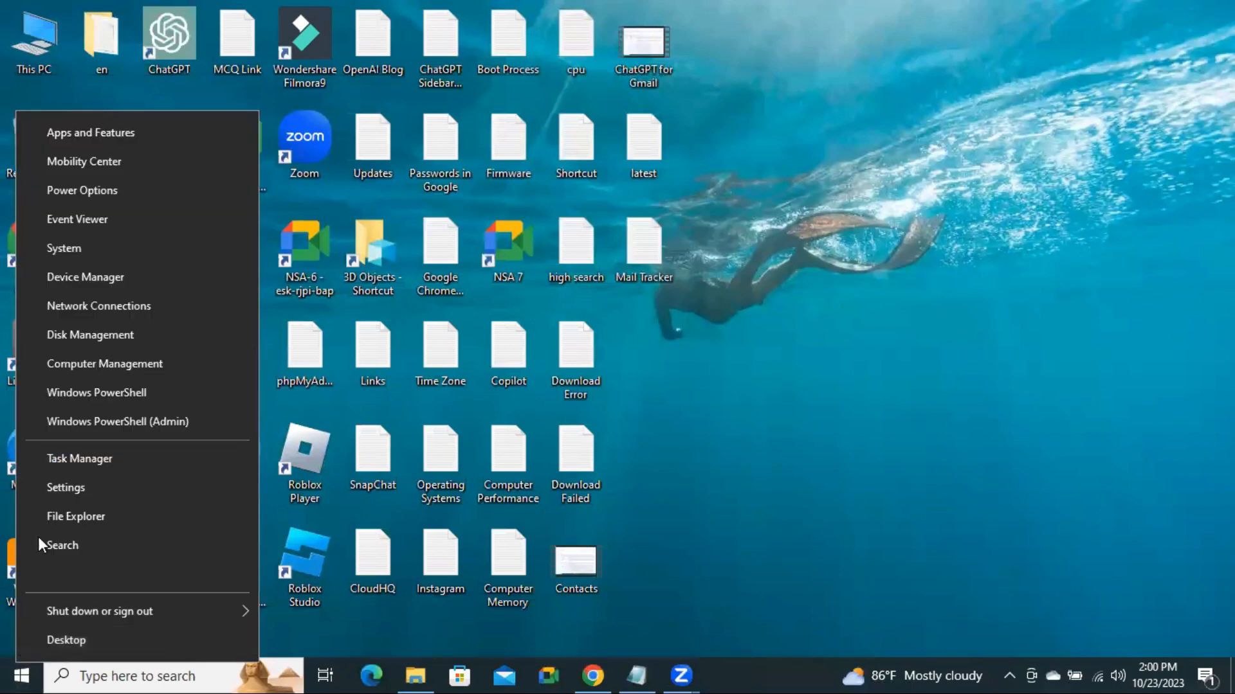
mouse_move(100, 342)
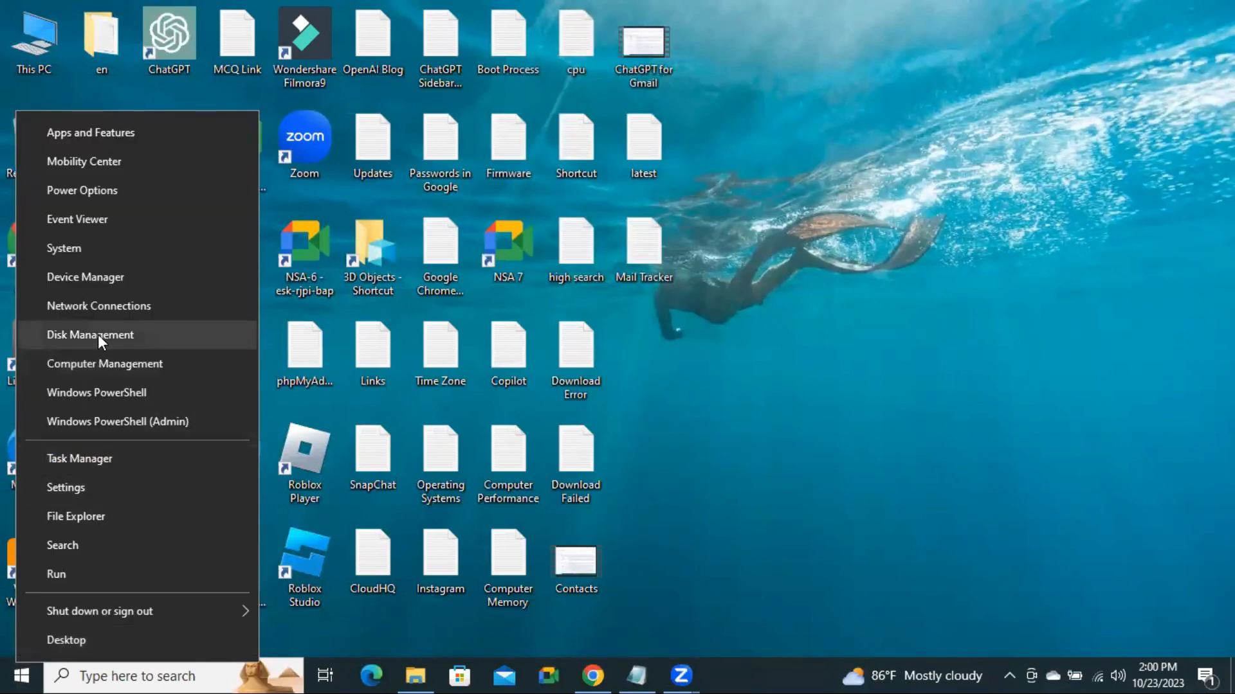
mouse_move(85, 278)
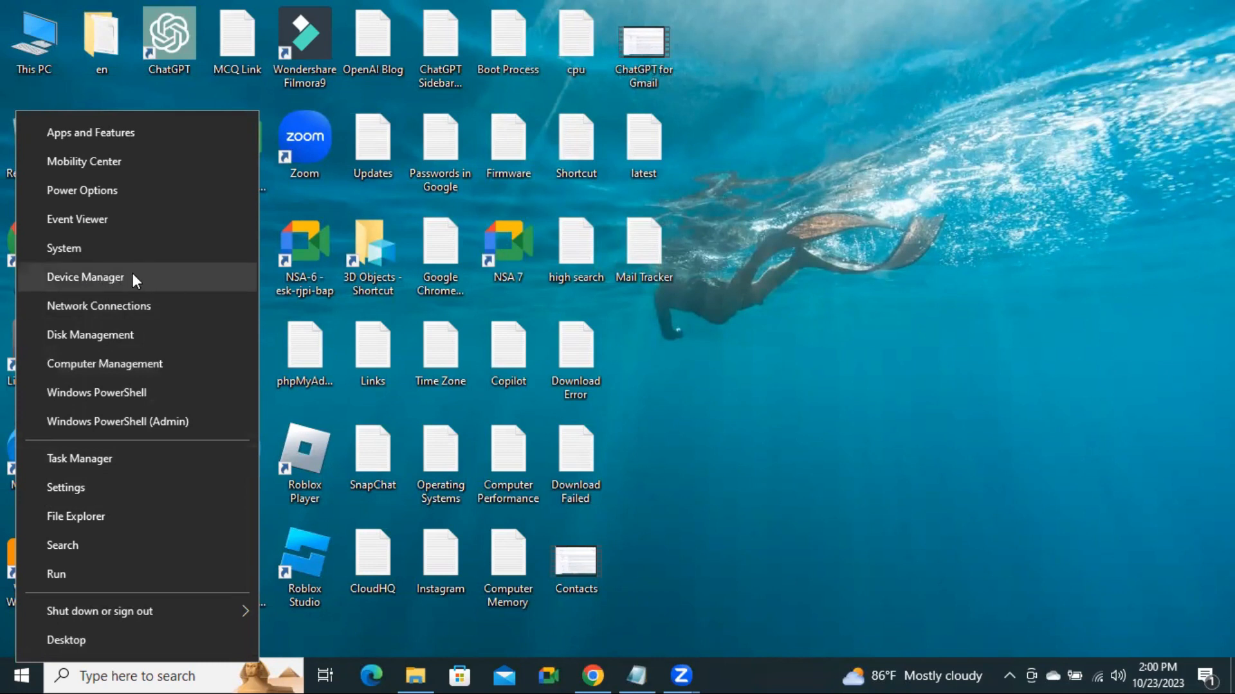
Step: Open Device Manager from the Start button's quick link menu
click(85, 277)
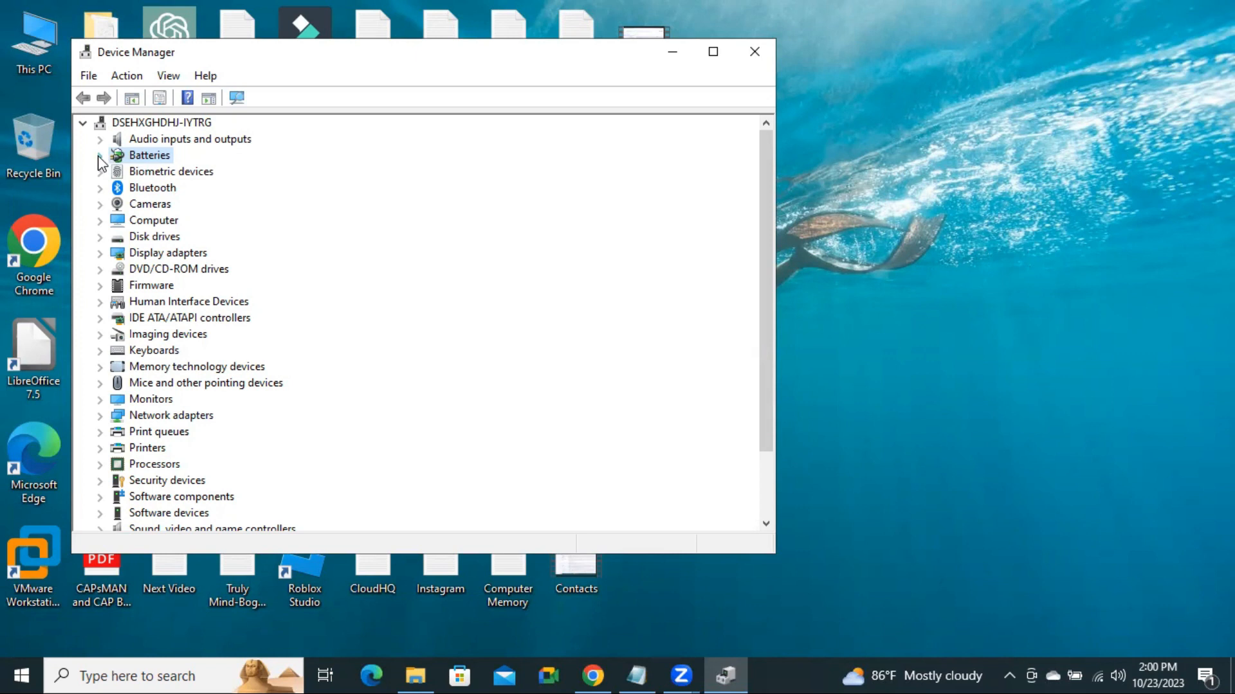
Step: Expand Batteries and choose Update driver for Microsoft AC Adapter
click(99, 155)
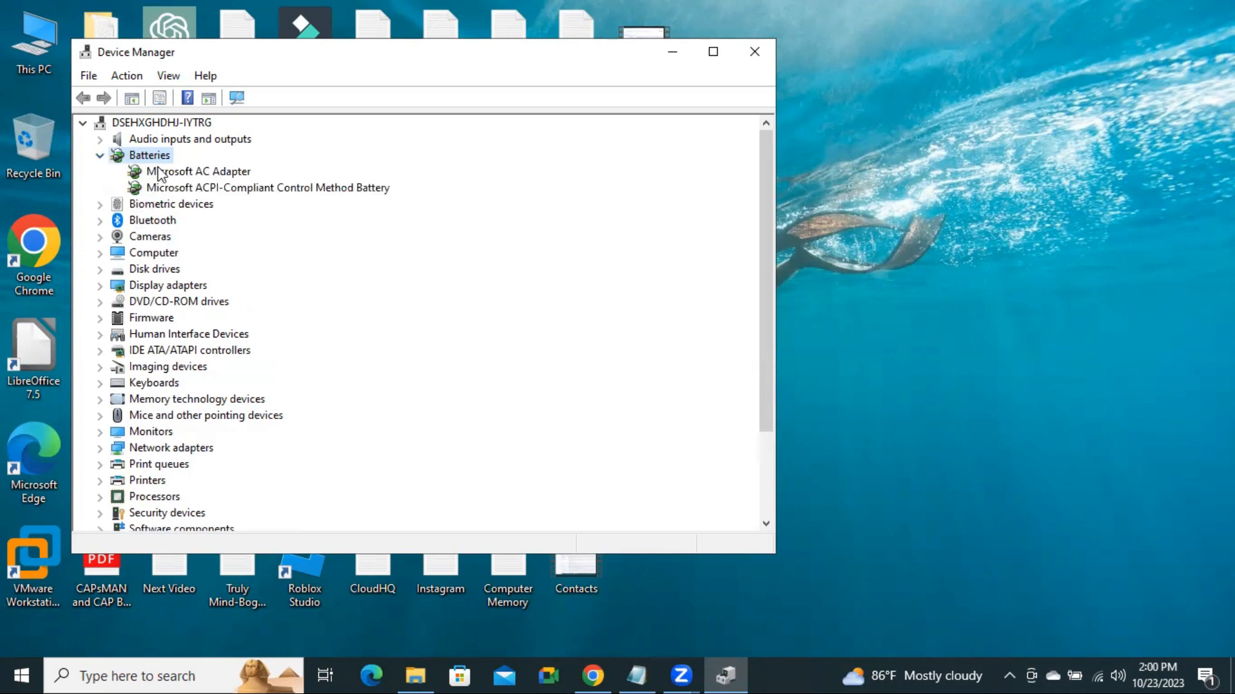
click(199, 171)
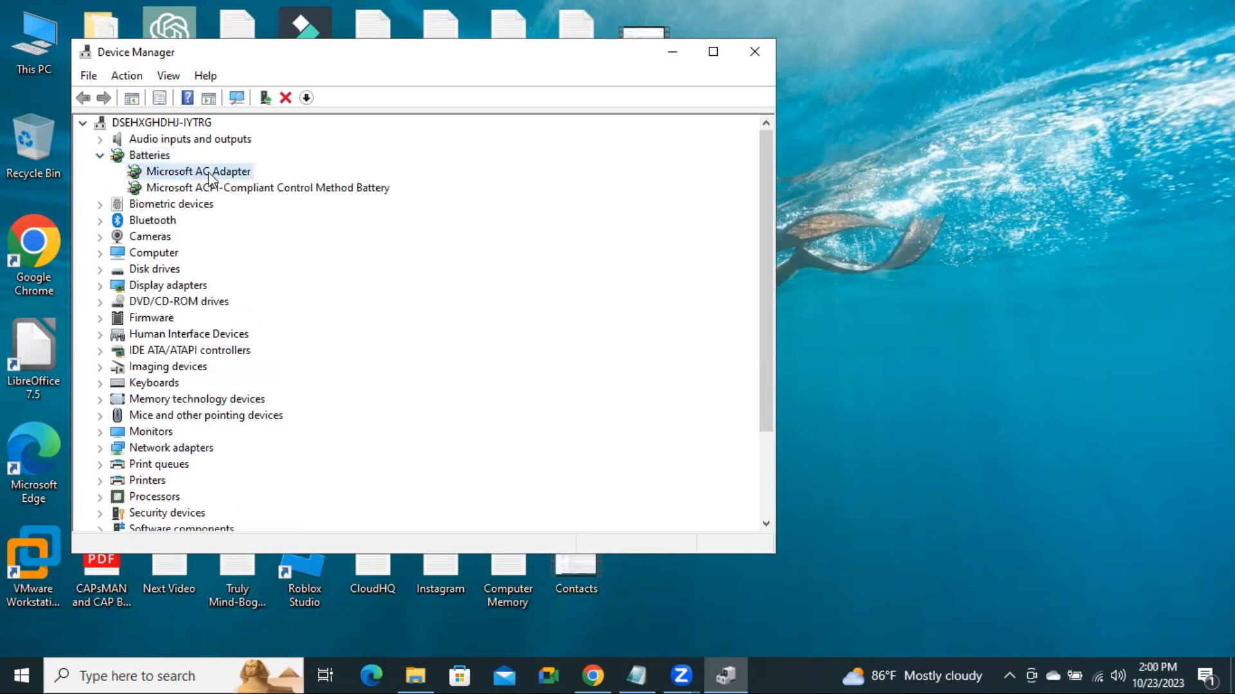
click(197, 171)
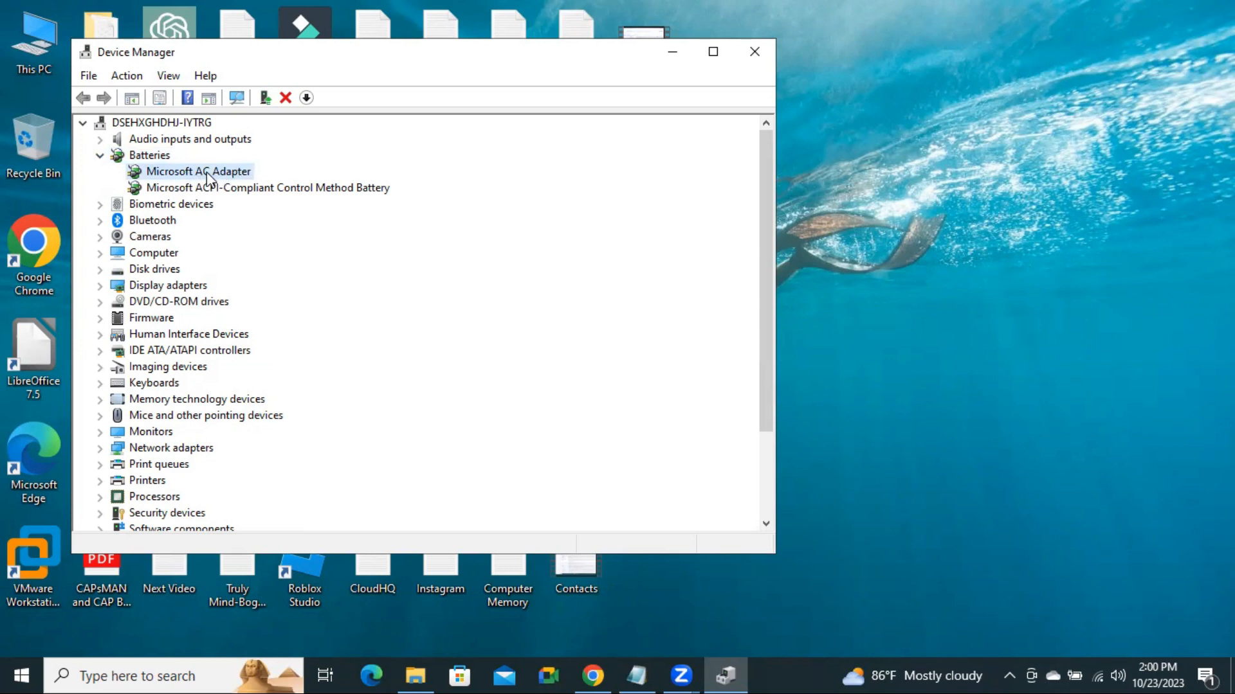
right_click(198, 171)
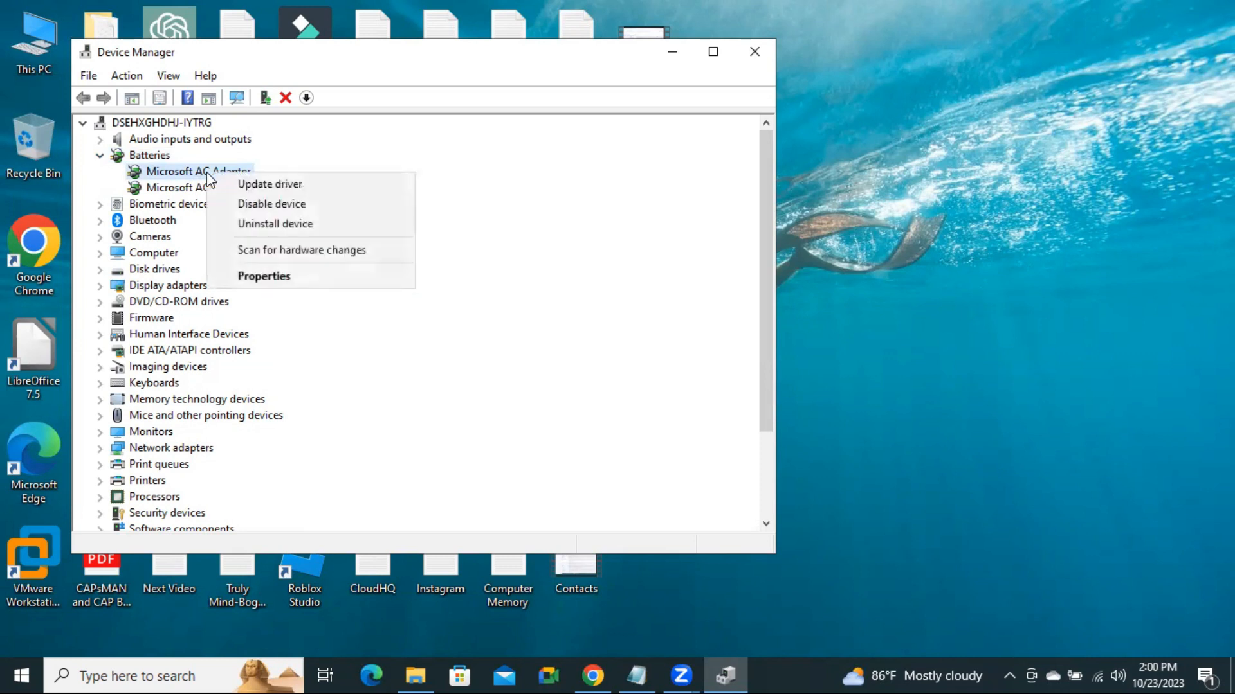
mouse_move(269, 184)
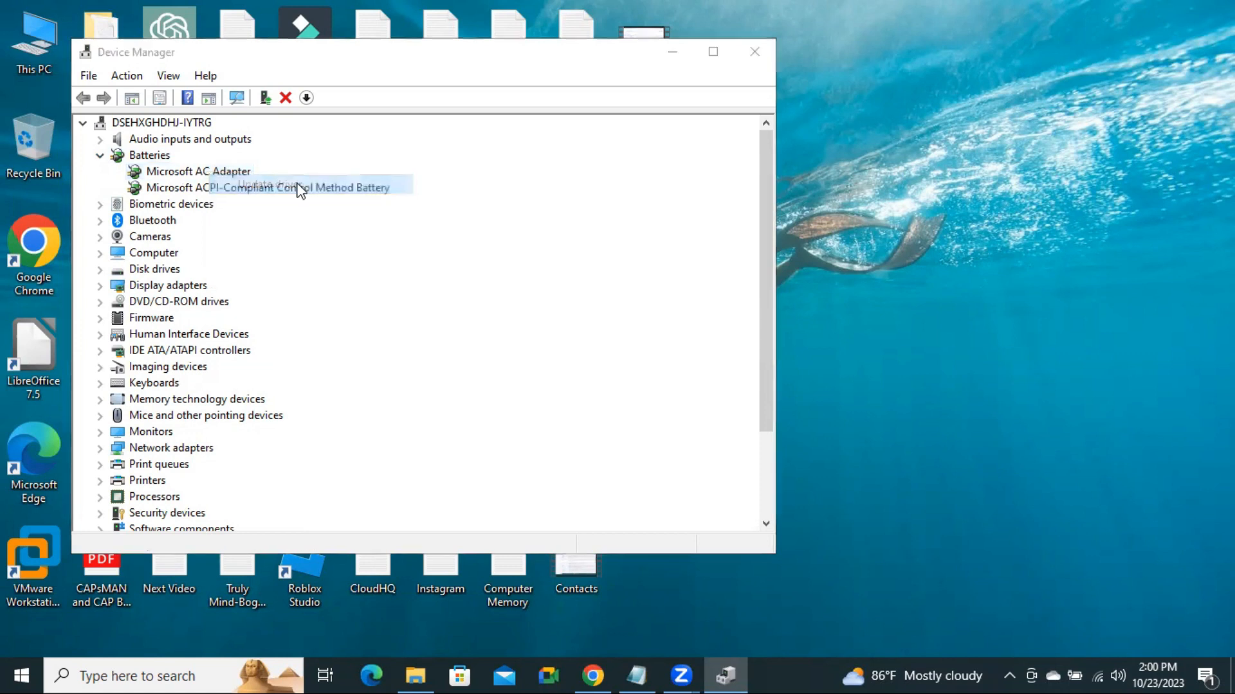
click(268, 187)
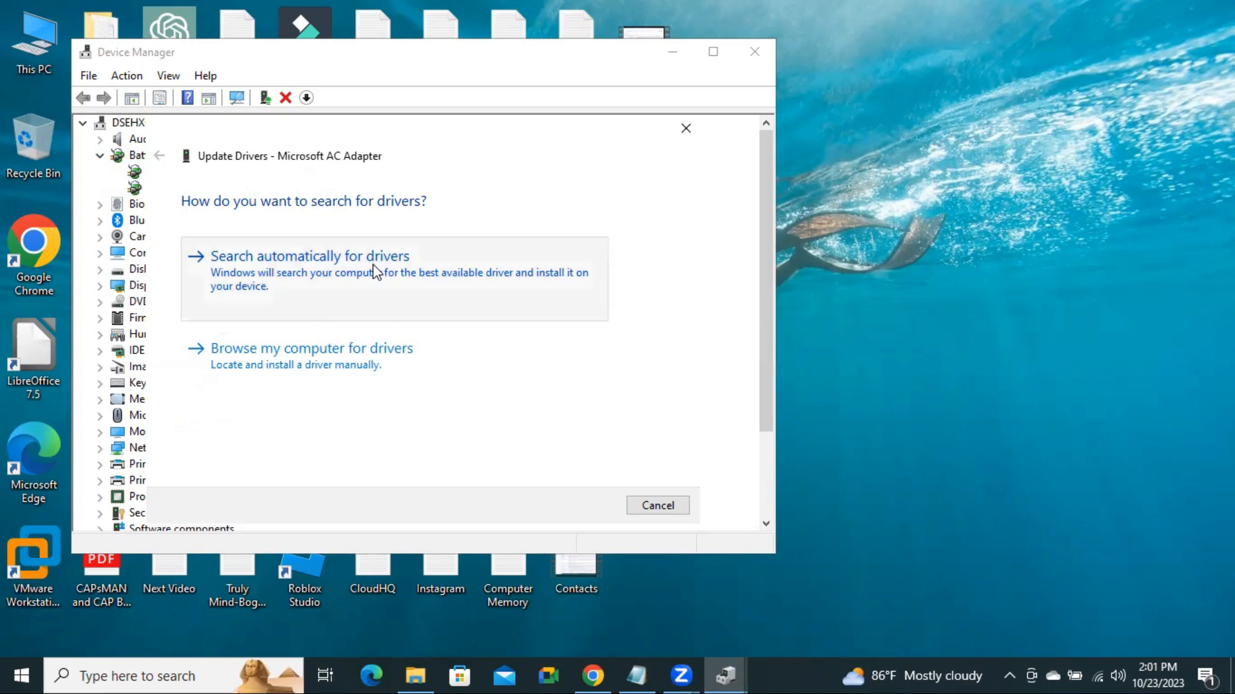
Step: Search automatically for an AC Adapter driver, then close the 'best driver installed' result
click(310, 256)
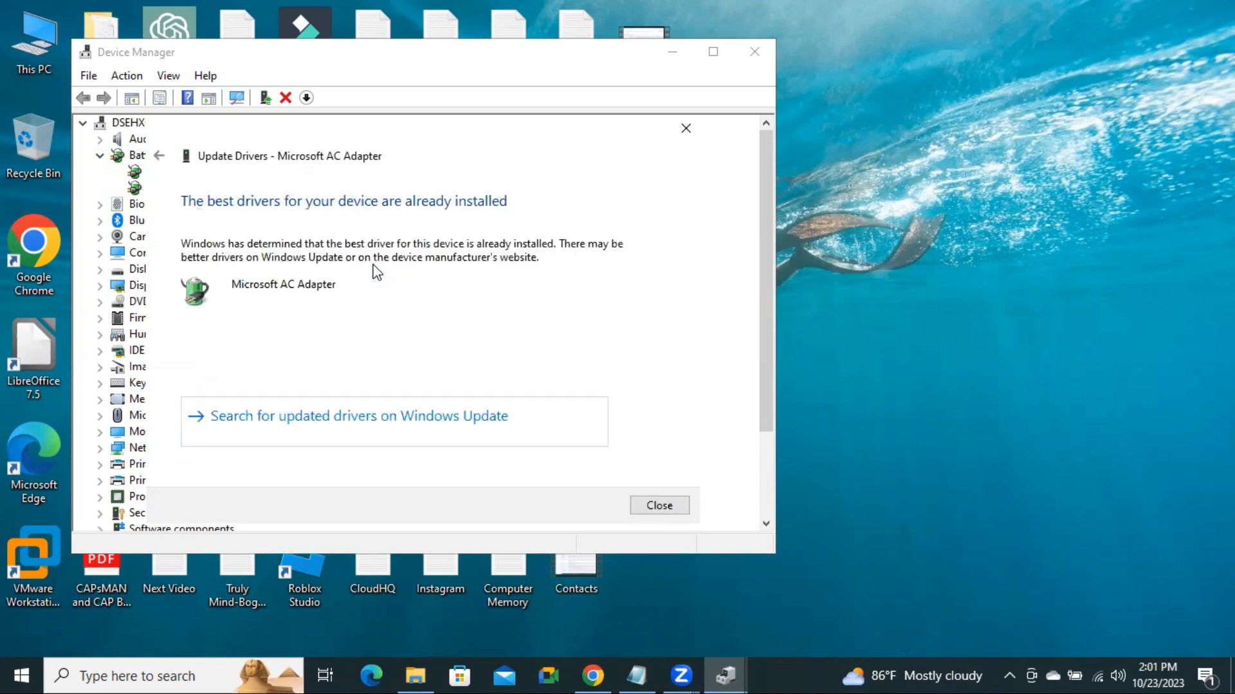
mouse_move(329, 199)
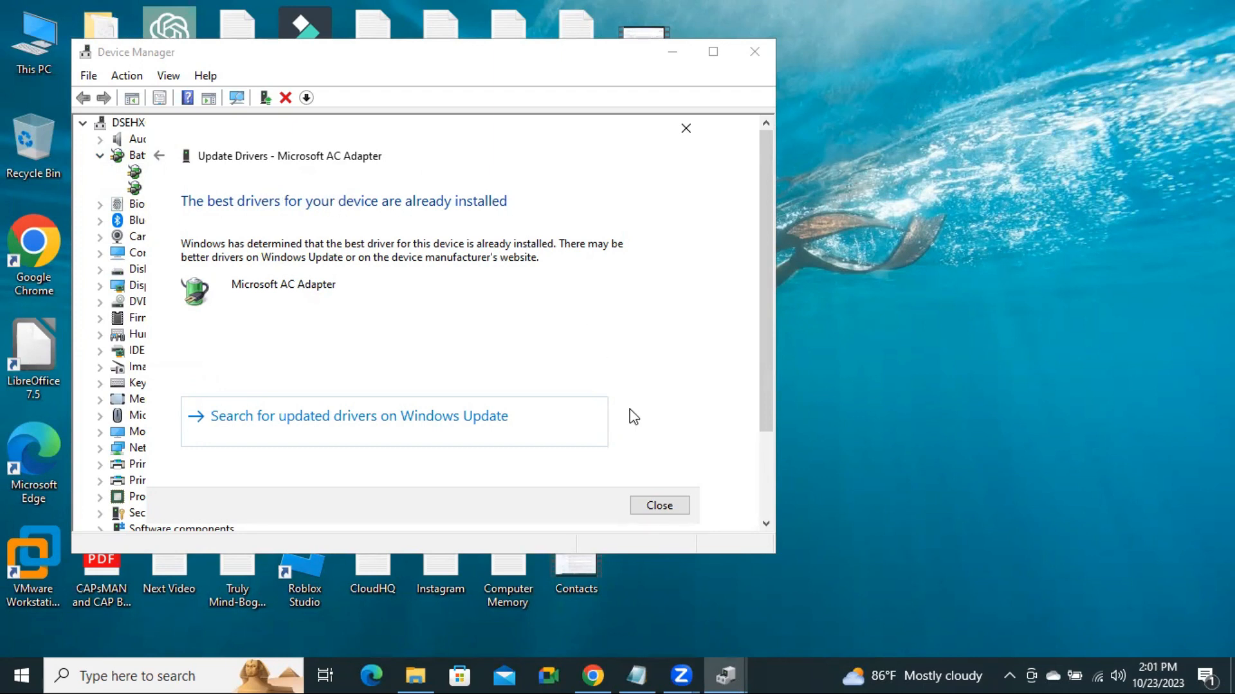
click(658, 504)
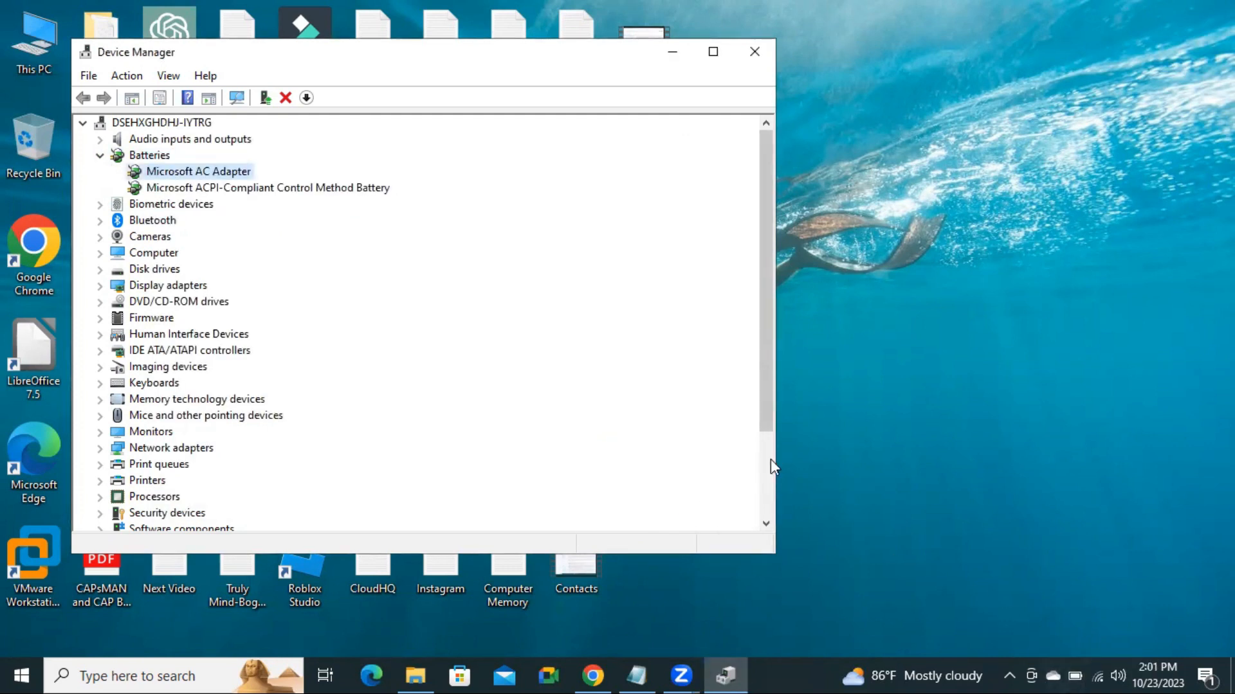
mouse_move(189, 176)
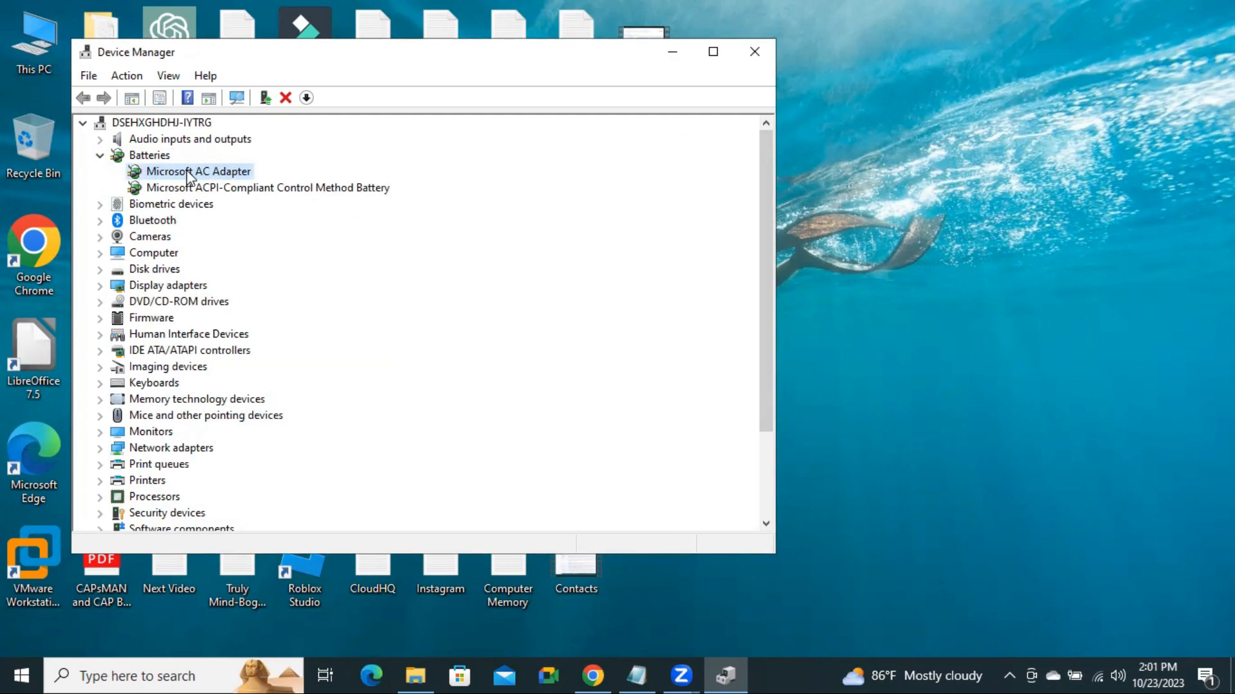
Step: Dismiss the Microsoft AC Adapter context menu and close Device Manager
right_click(197, 171)
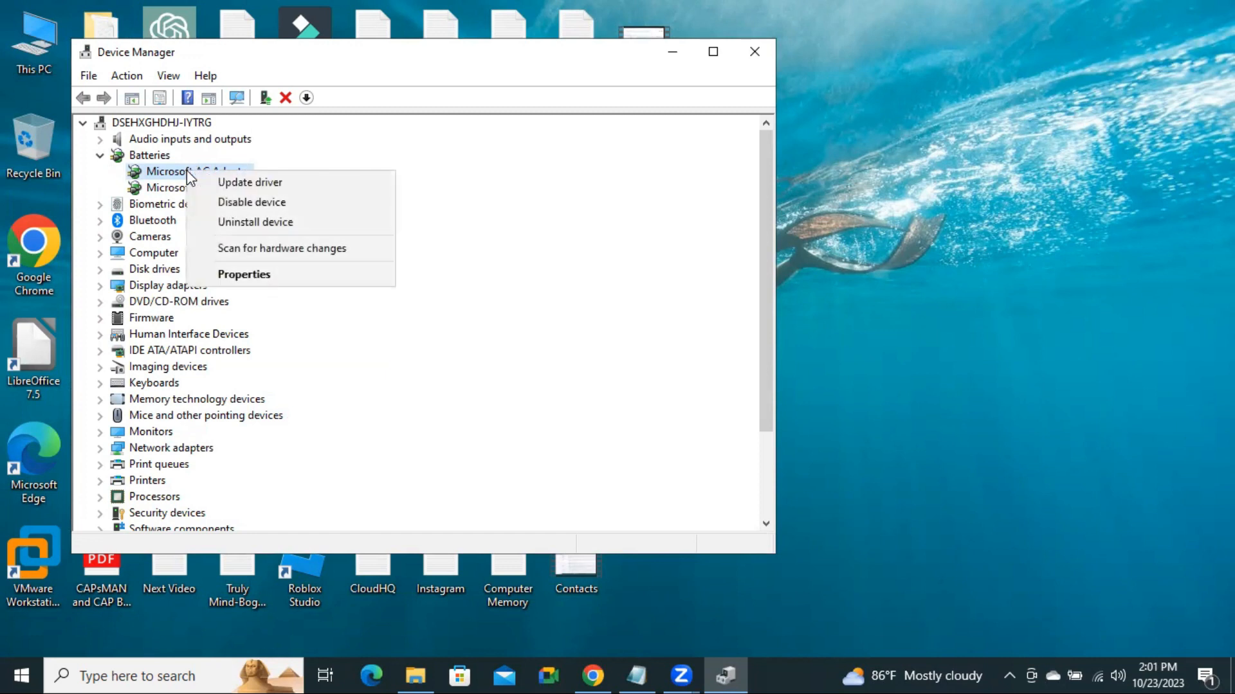
mouse_move(255, 222)
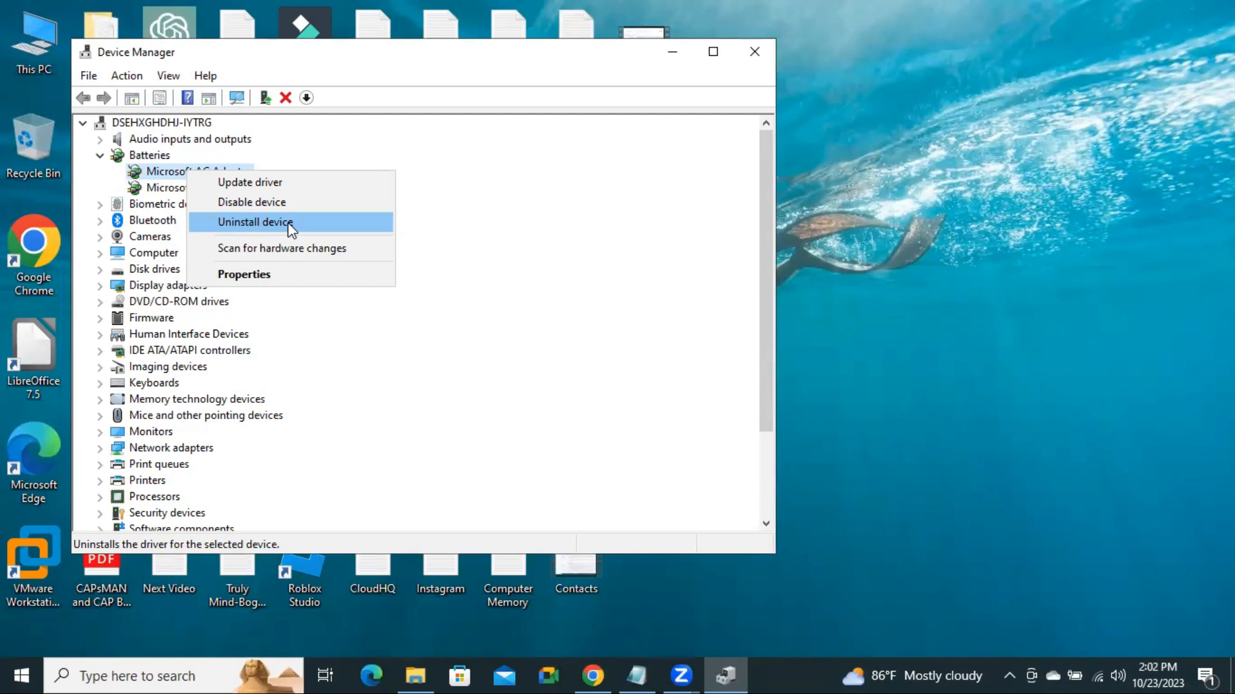
mouse_move(295, 230)
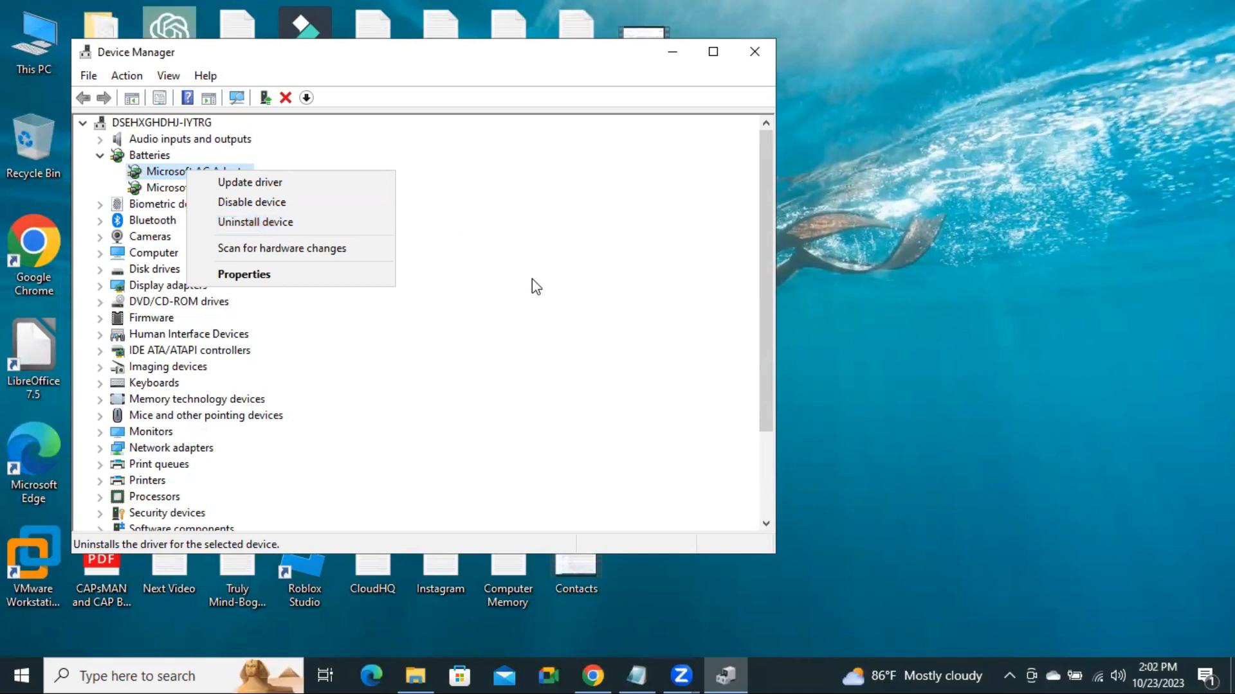
click(536, 285)
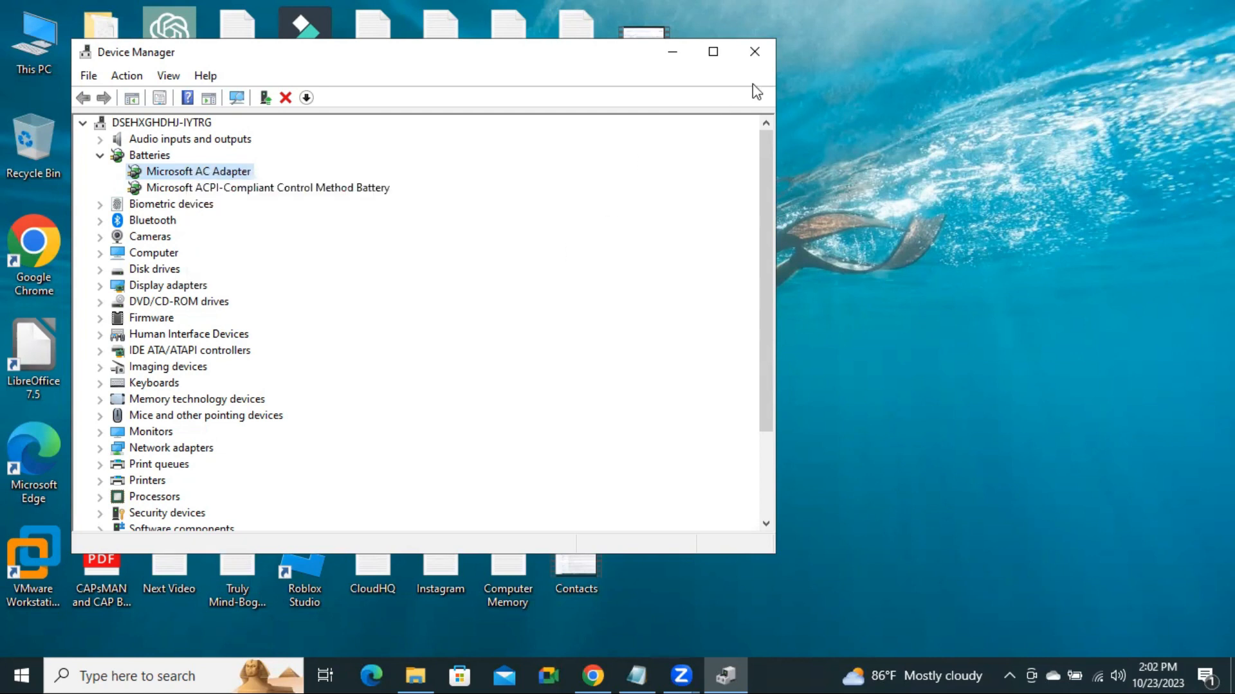
click(753, 52)
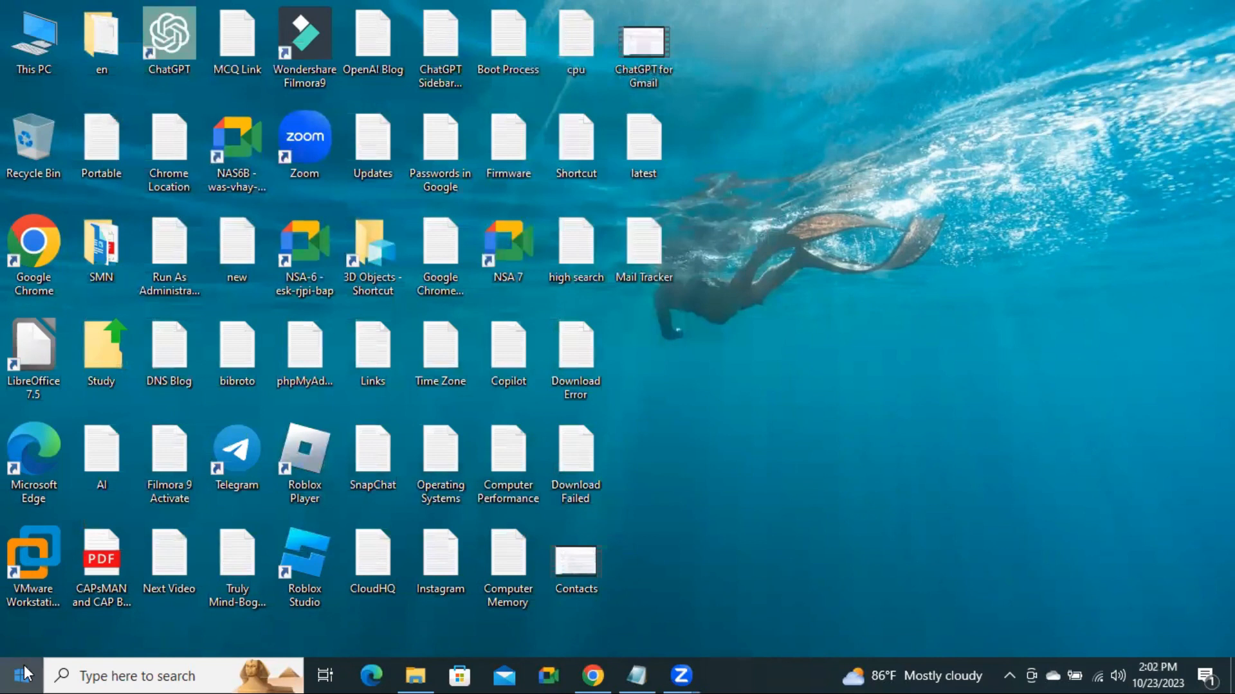
click(21, 674)
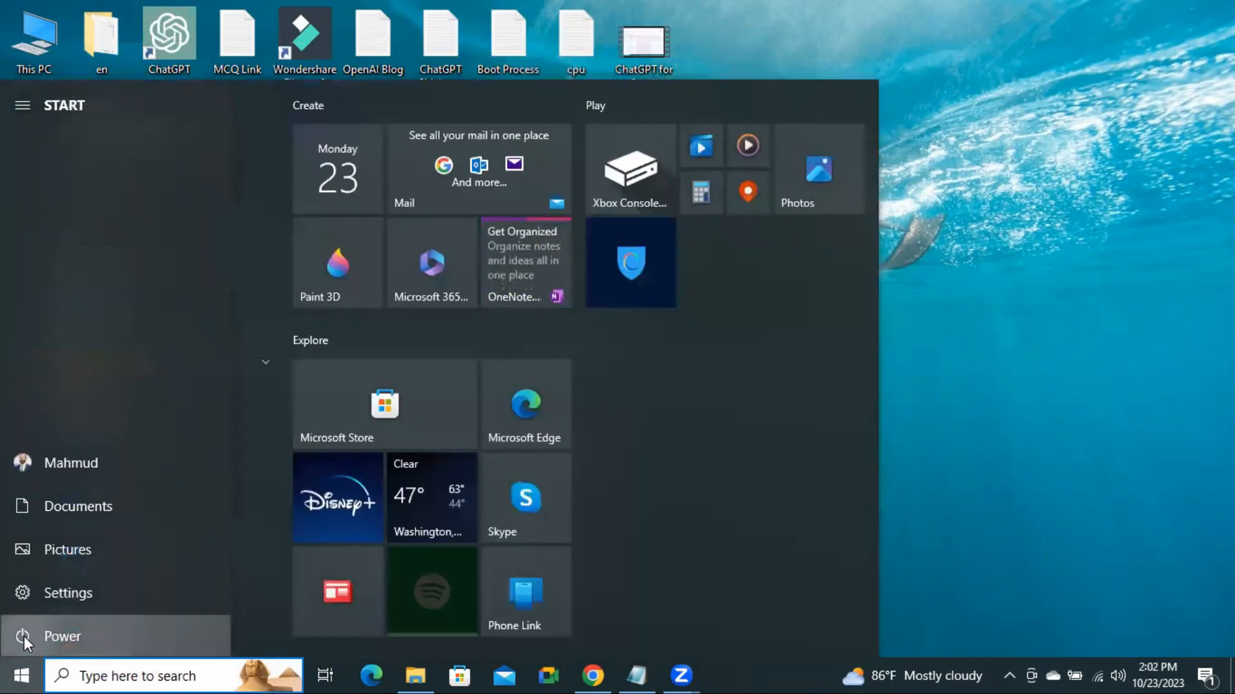
click(62, 636)
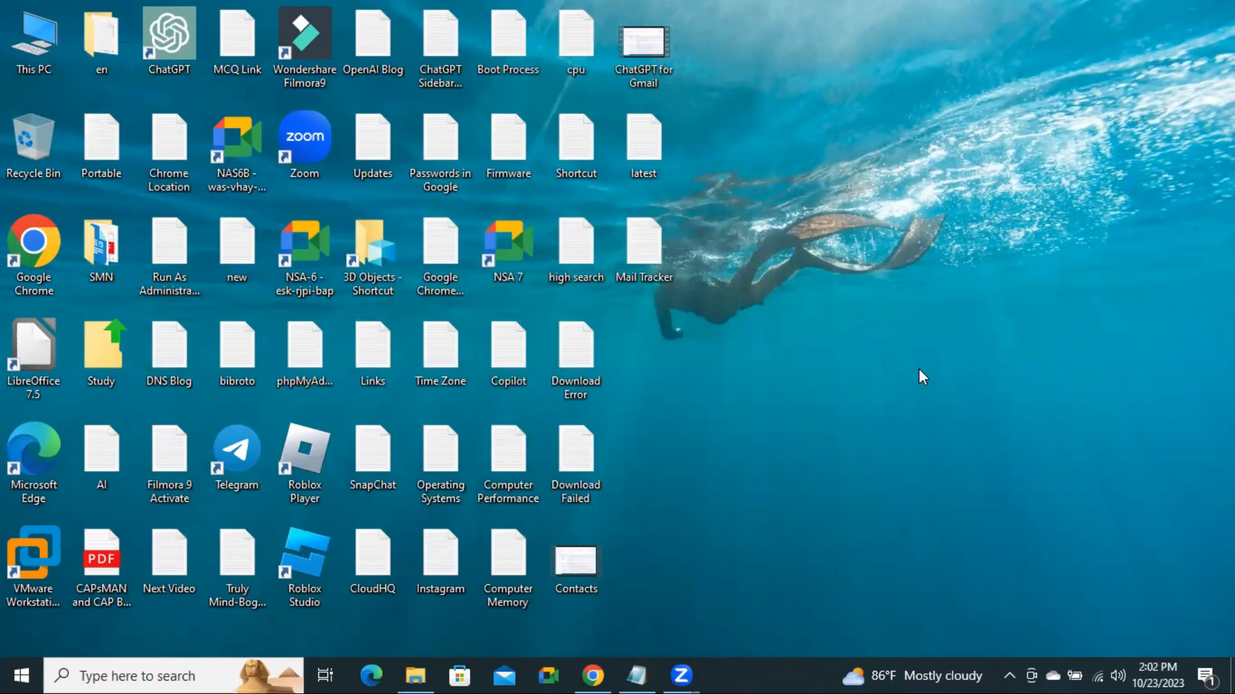
mouse_move(774, 389)
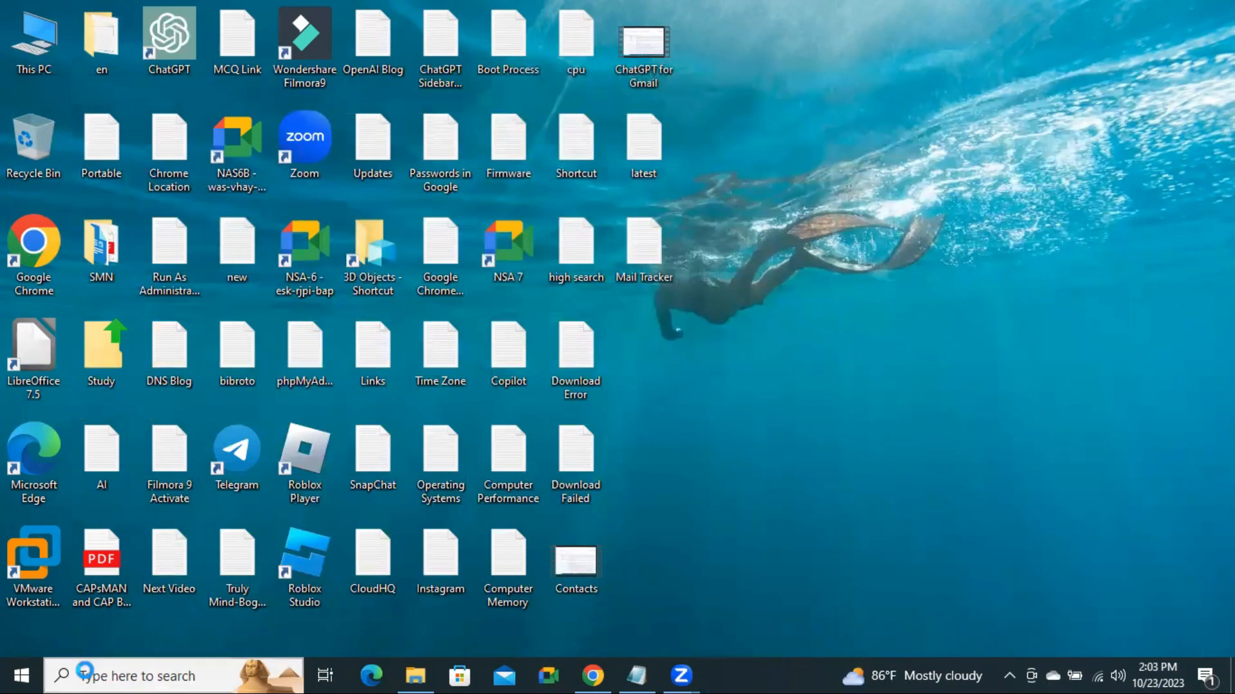
Step: Search Windows for 'power' and open 'Choose a power plan'
click(157, 676)
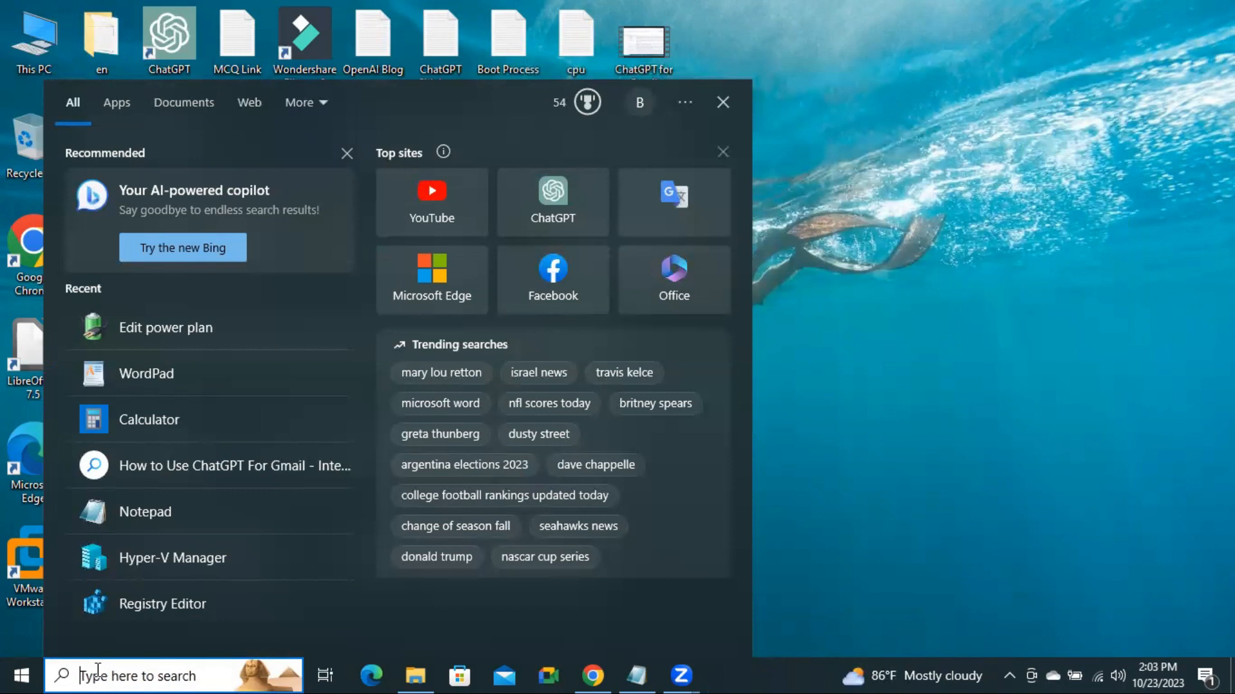
text(power)
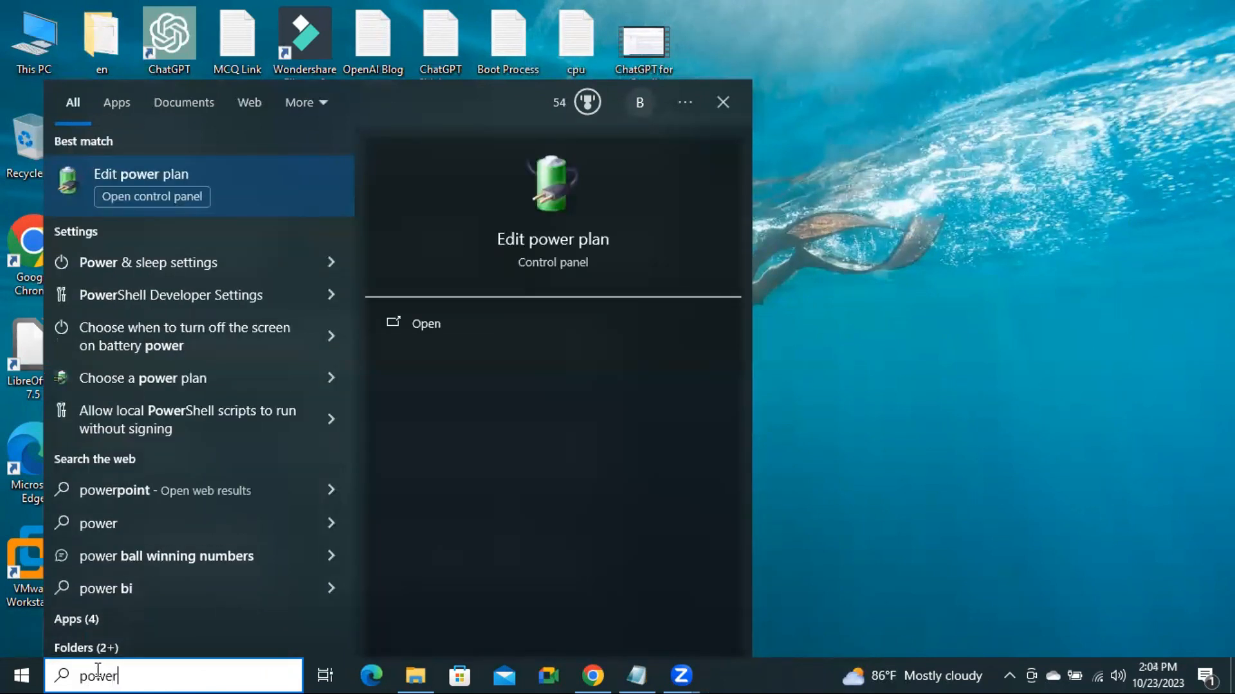
mouse_move(154, 390)
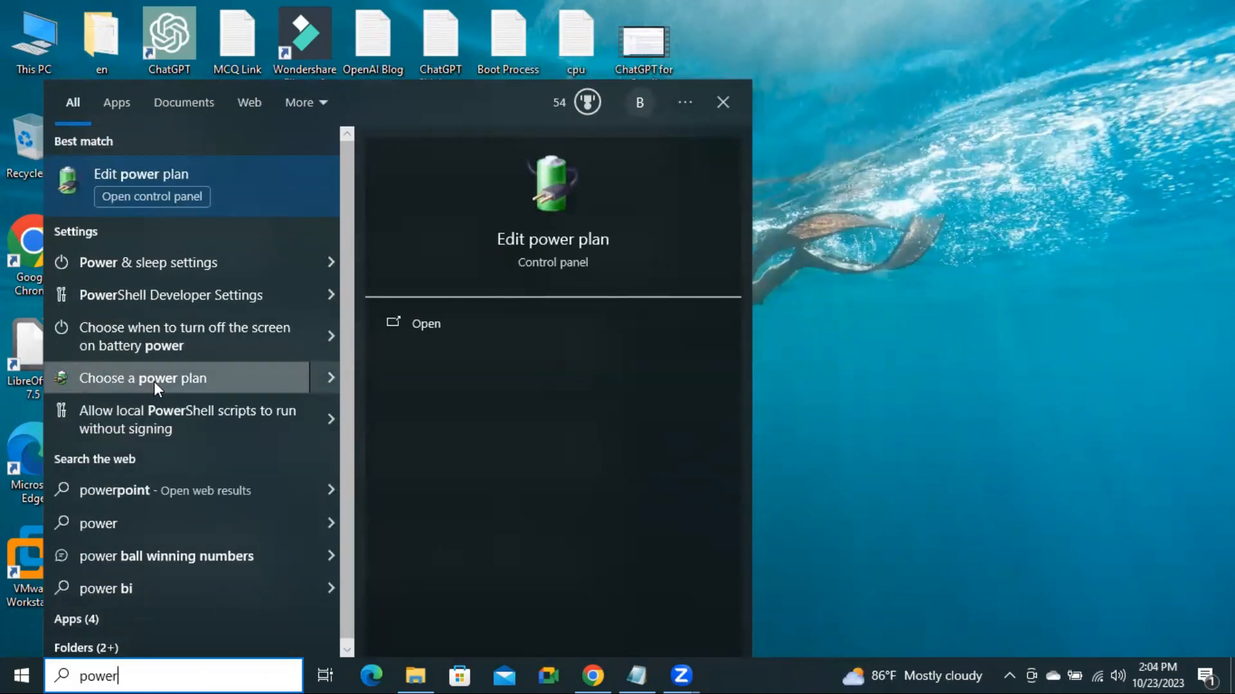
click(720, 102)
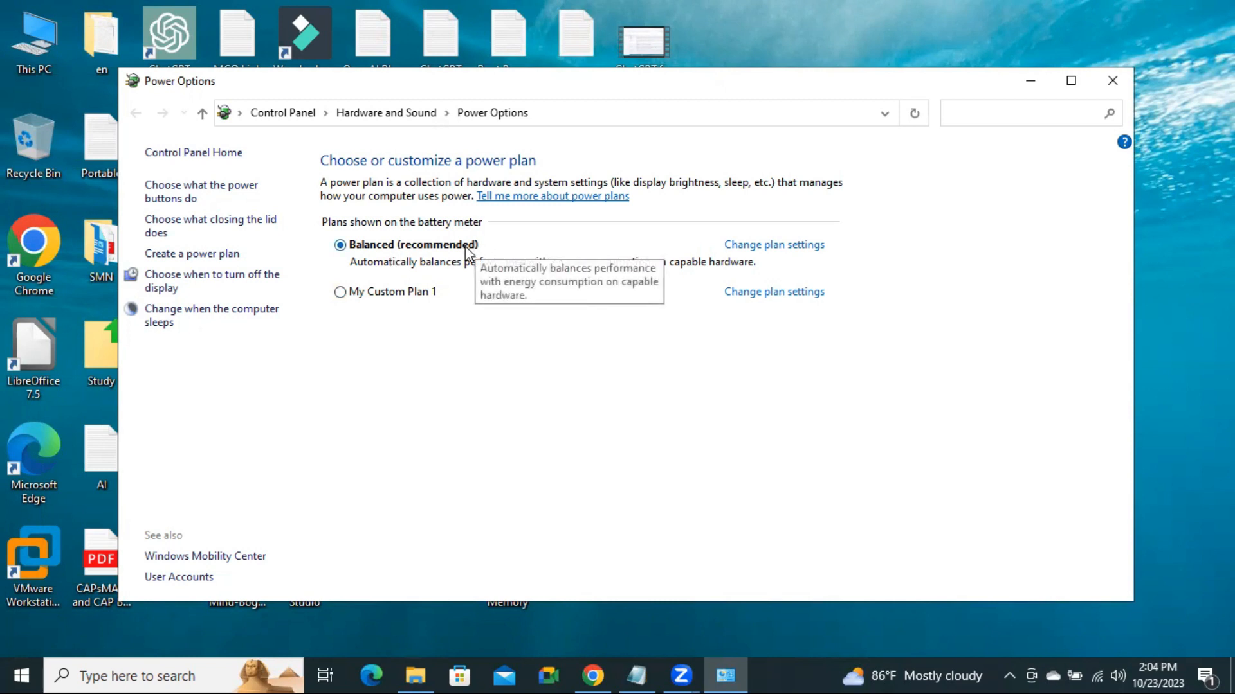
mouse_move(575, 267)
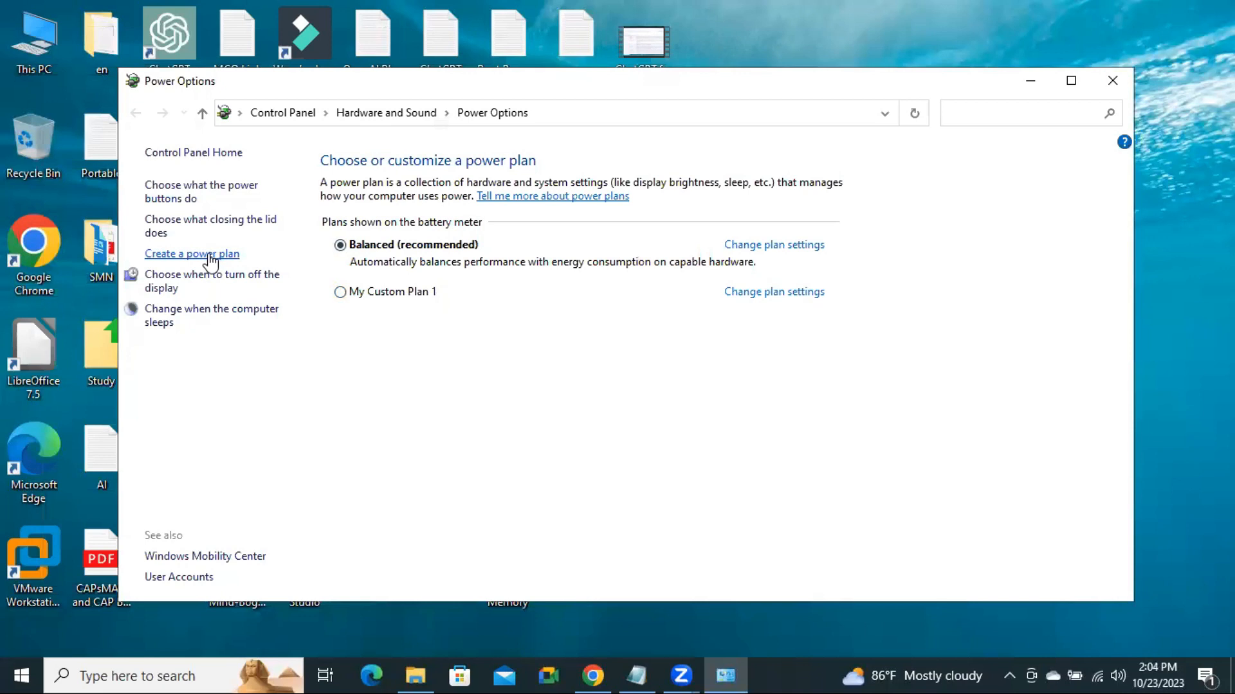
Step: Start a Balanced-based plan named My Custom Plan 2 and go to its settings
click(191, 253)
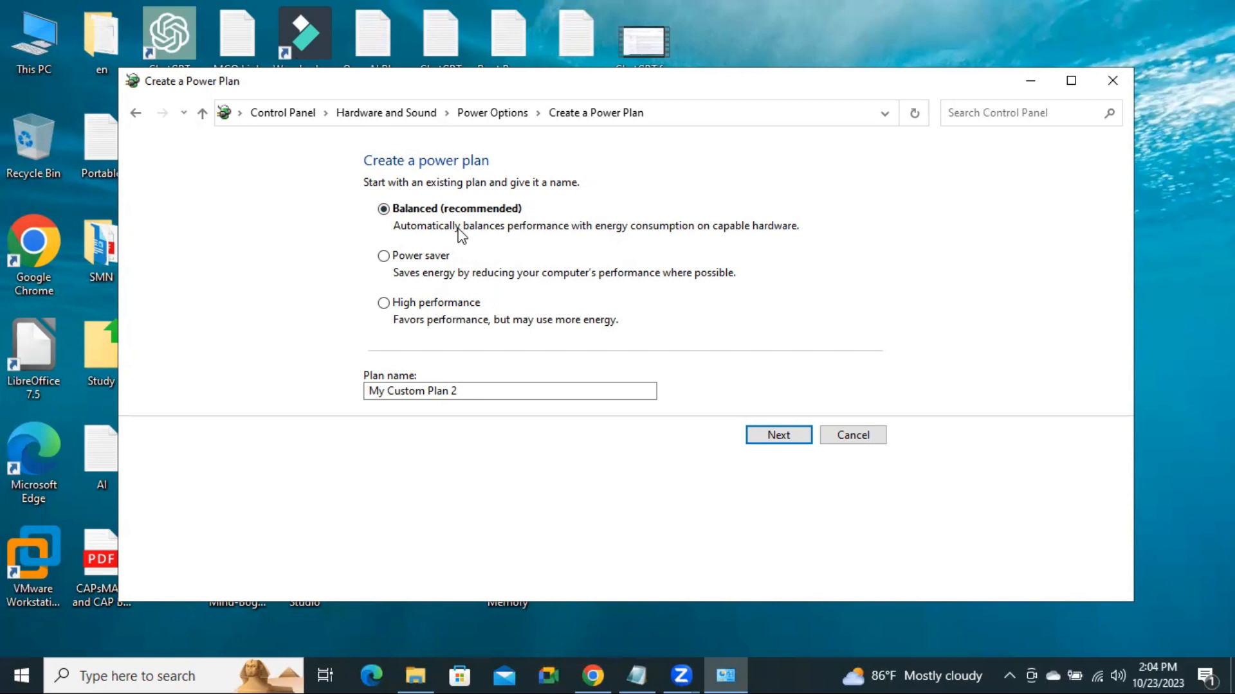
mouse_move(596, 236)
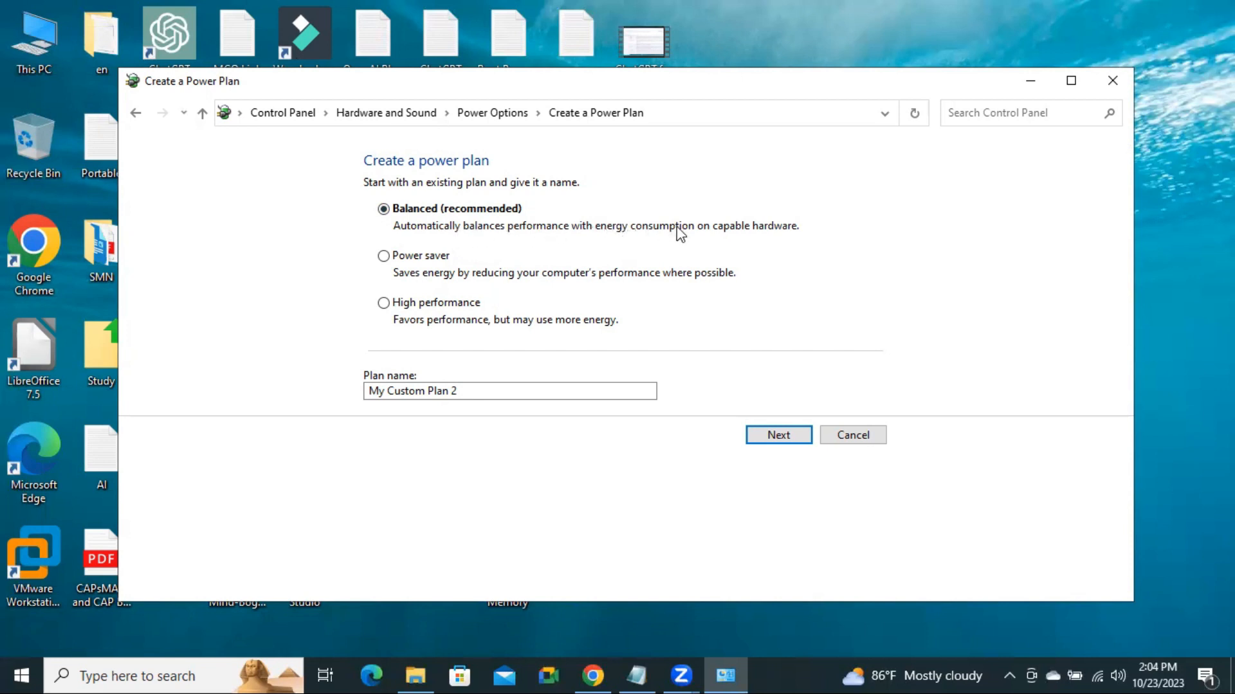
mouse_move(764, 235)
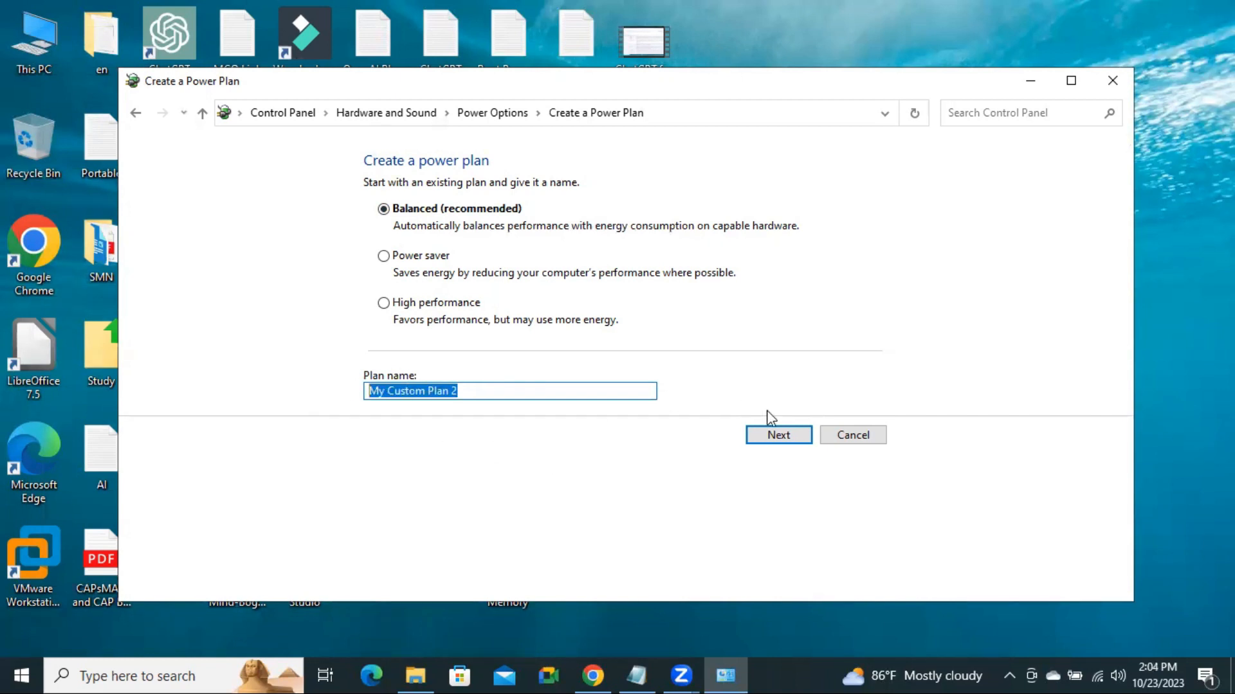
click(778, 435)
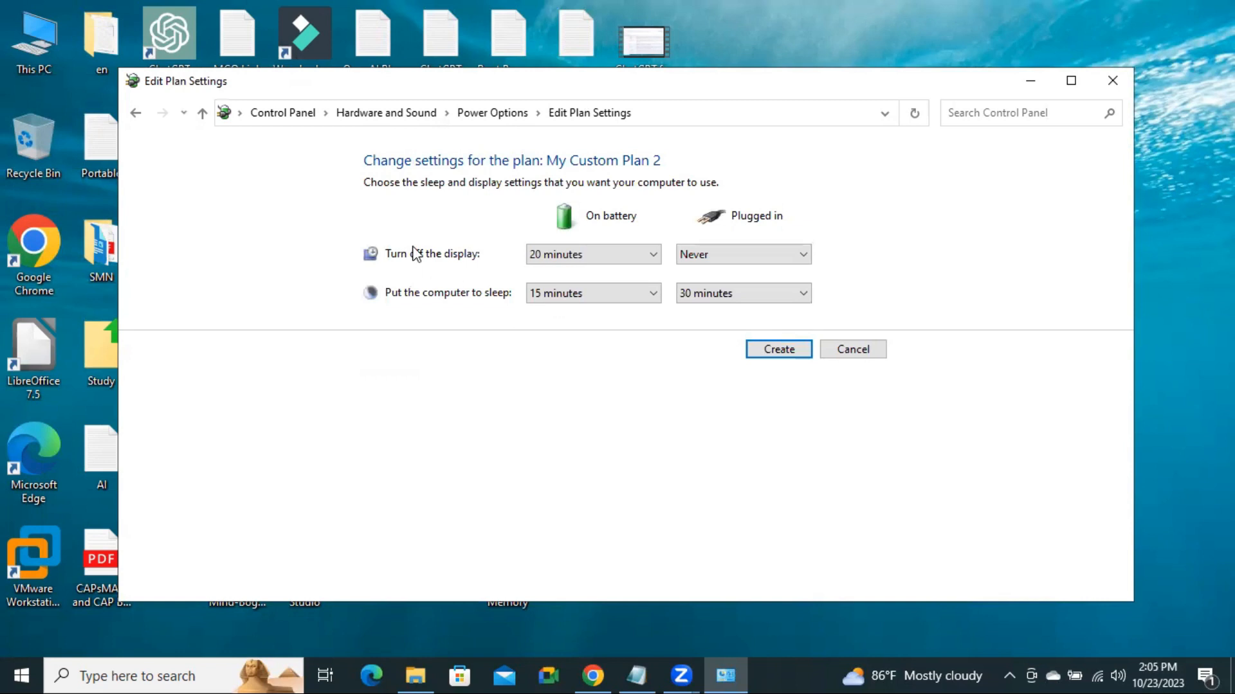
mouse_move(613, 221)
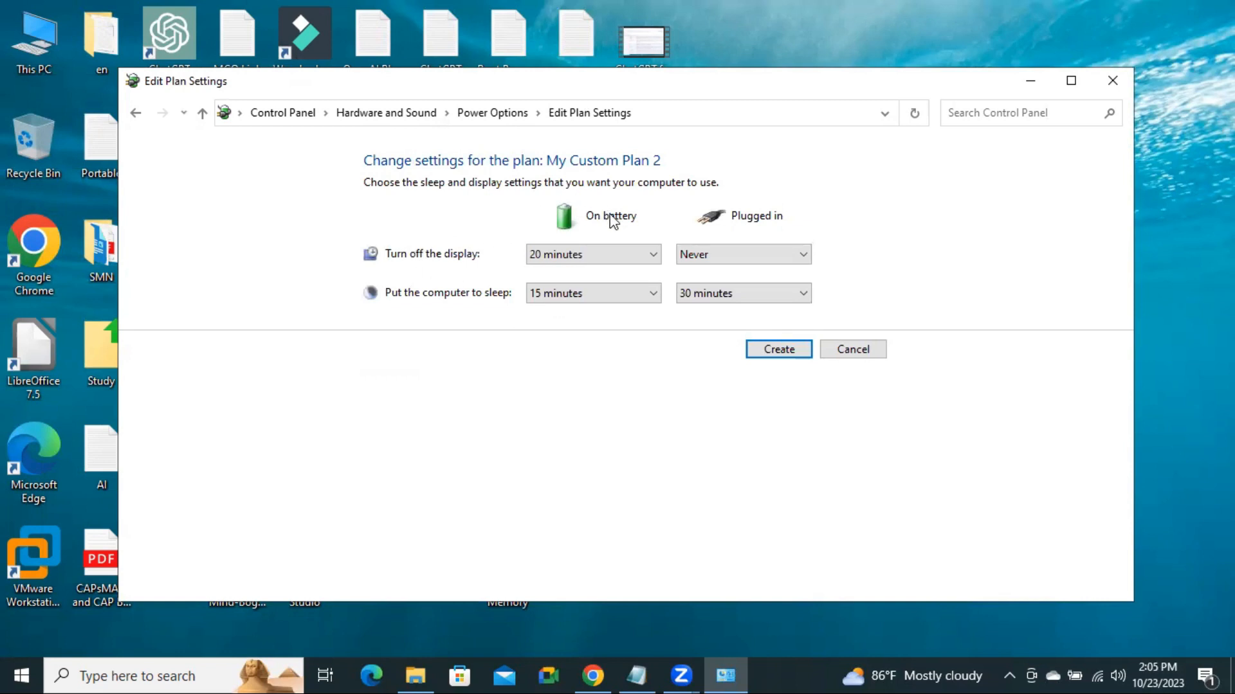
mouse_move(428, 263)
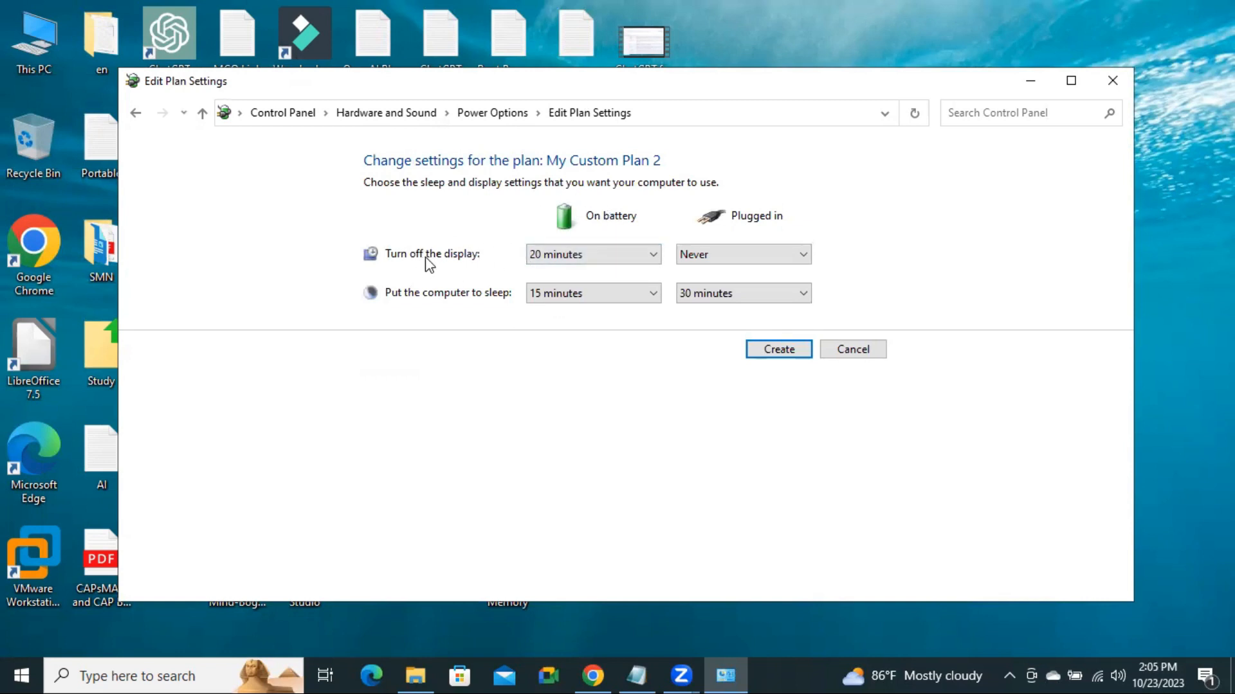
Step: Set on-battery display-off and sleep to 5 minutes, plugged-in sleep to 10 minutes, and create the plan
click(589, 253)
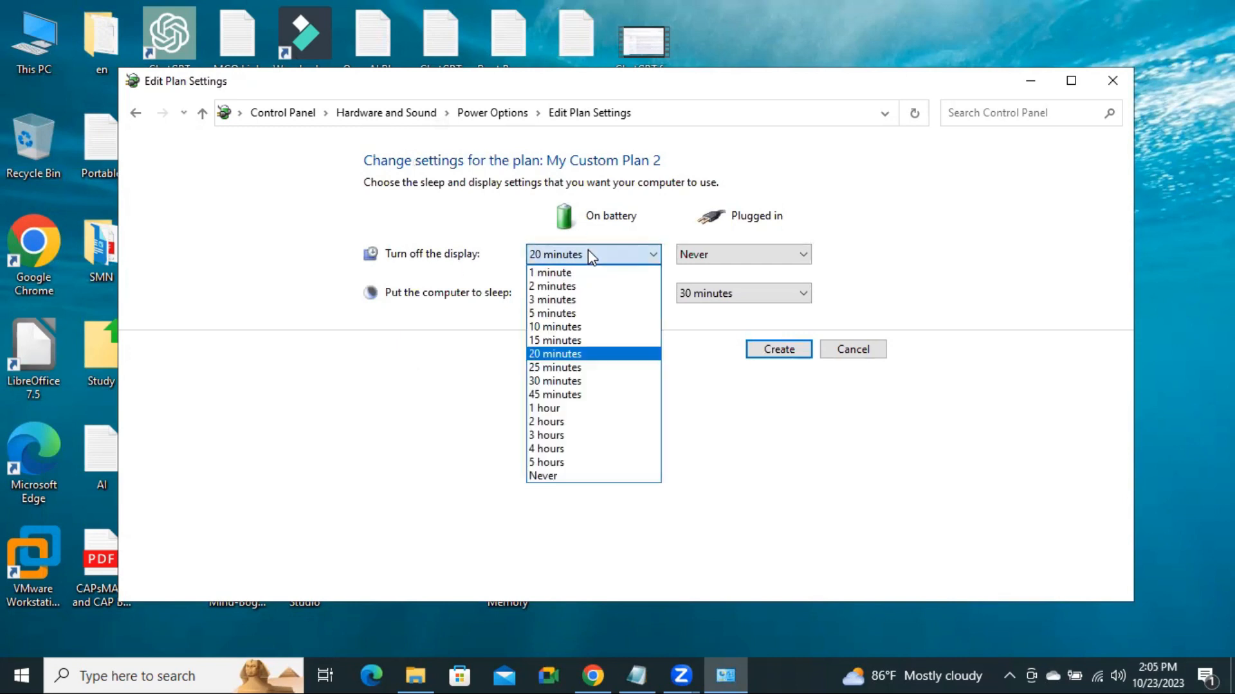
mouse_move(589, 262)
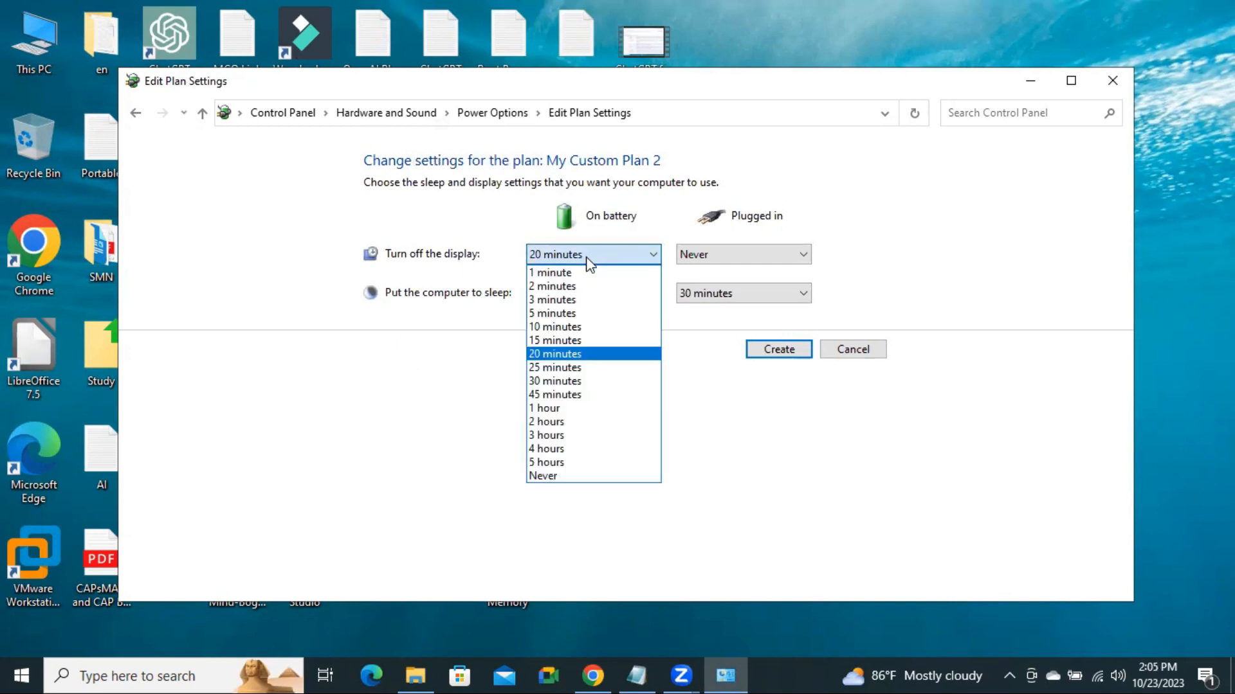
click(552, 313)
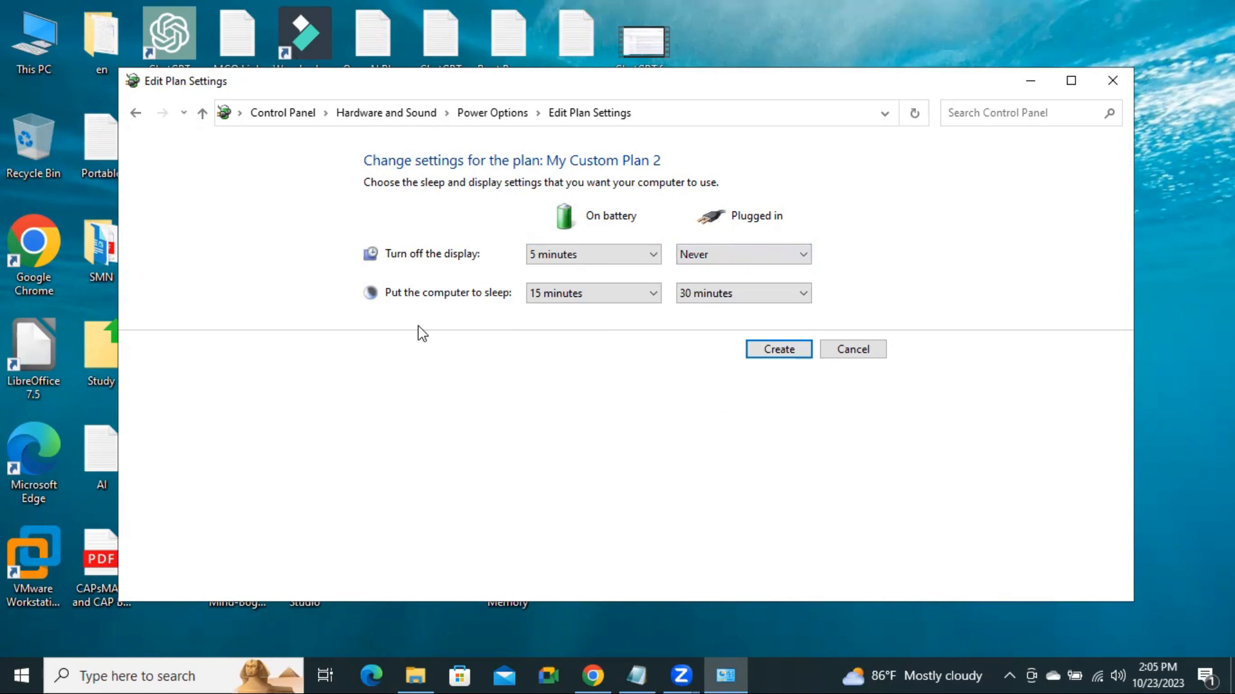
mouse_move(403, 304)
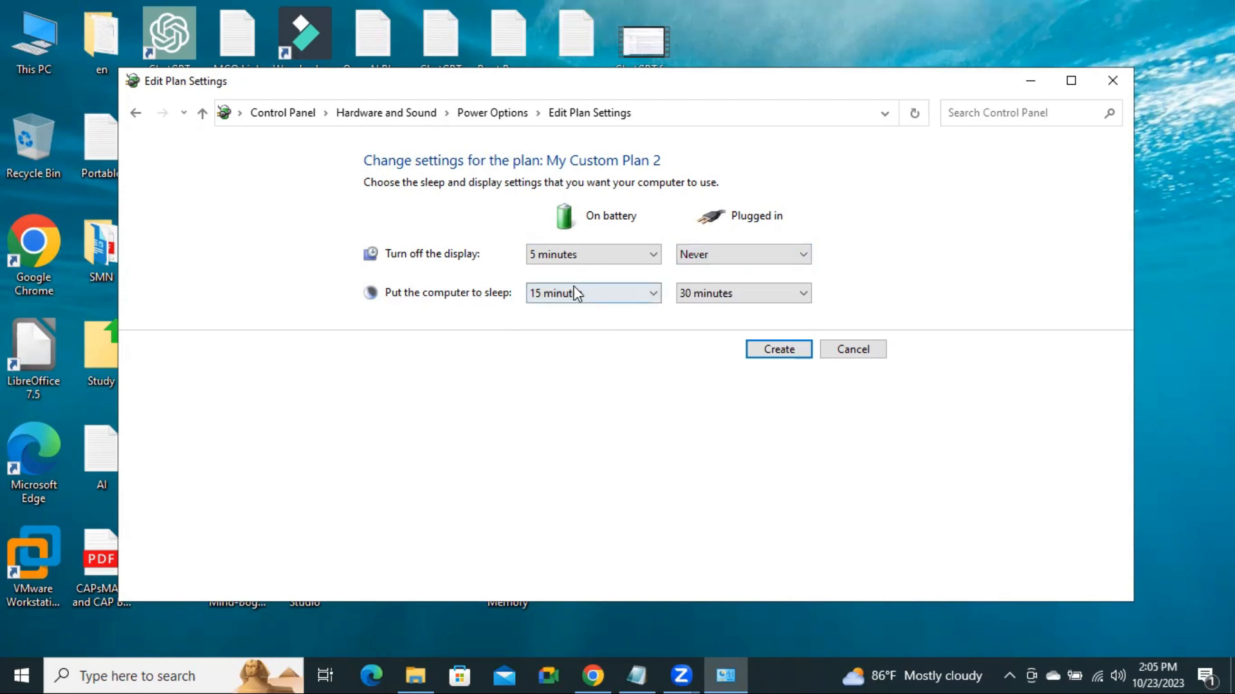
click(590, 293)
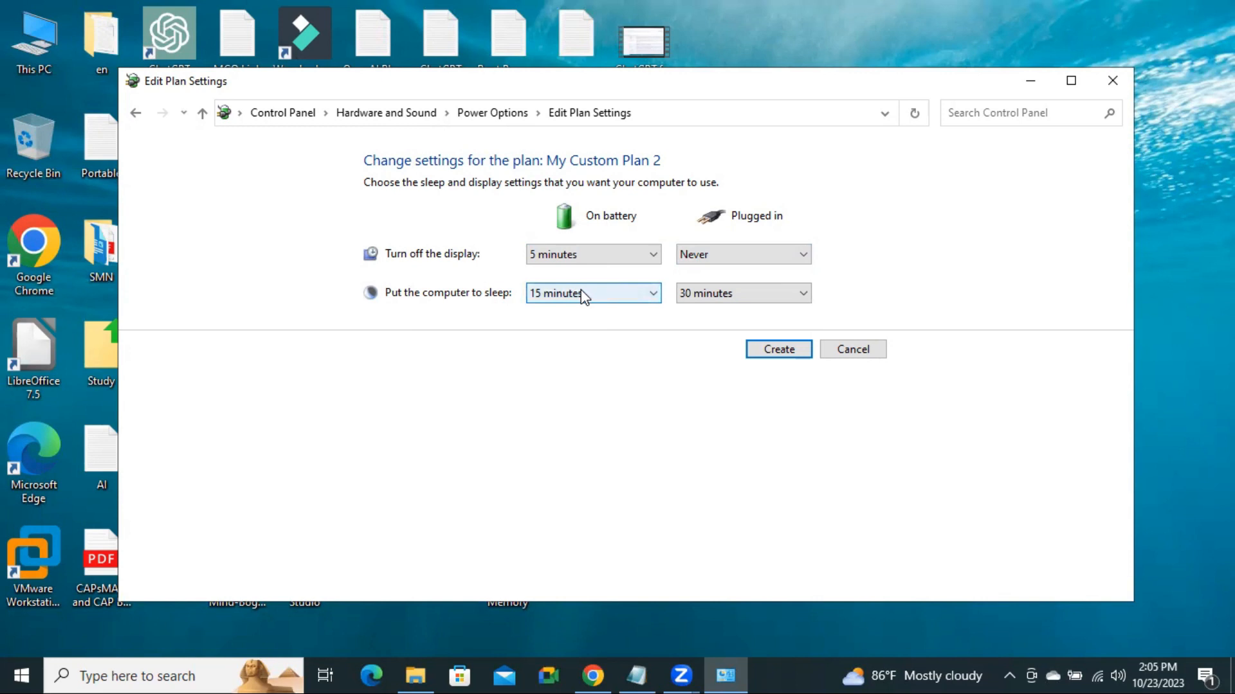
click(591, 293)
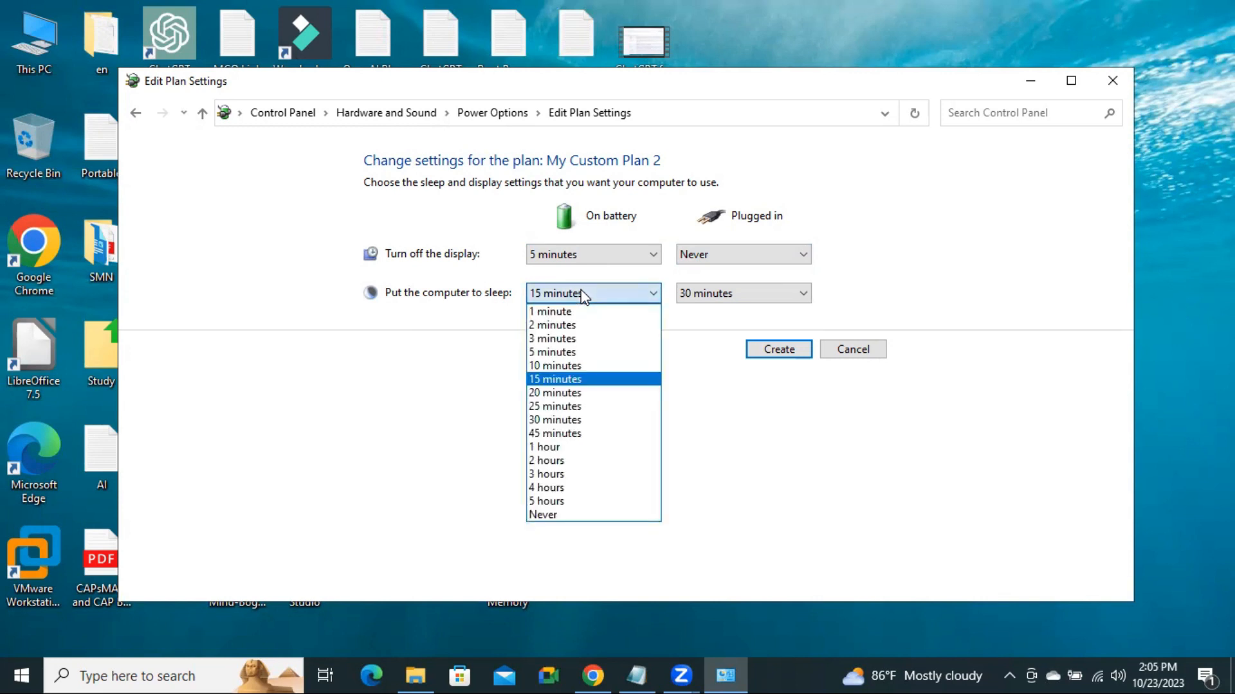
mouse_move(563, 352)
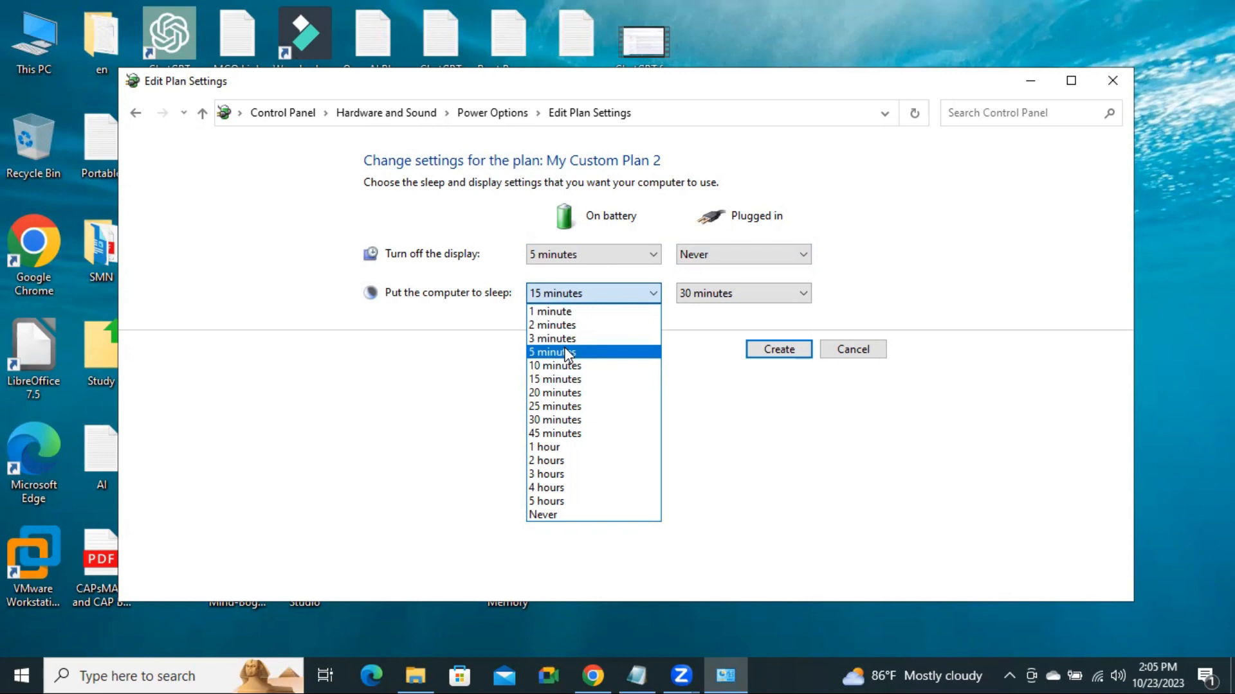
click(551, 351)
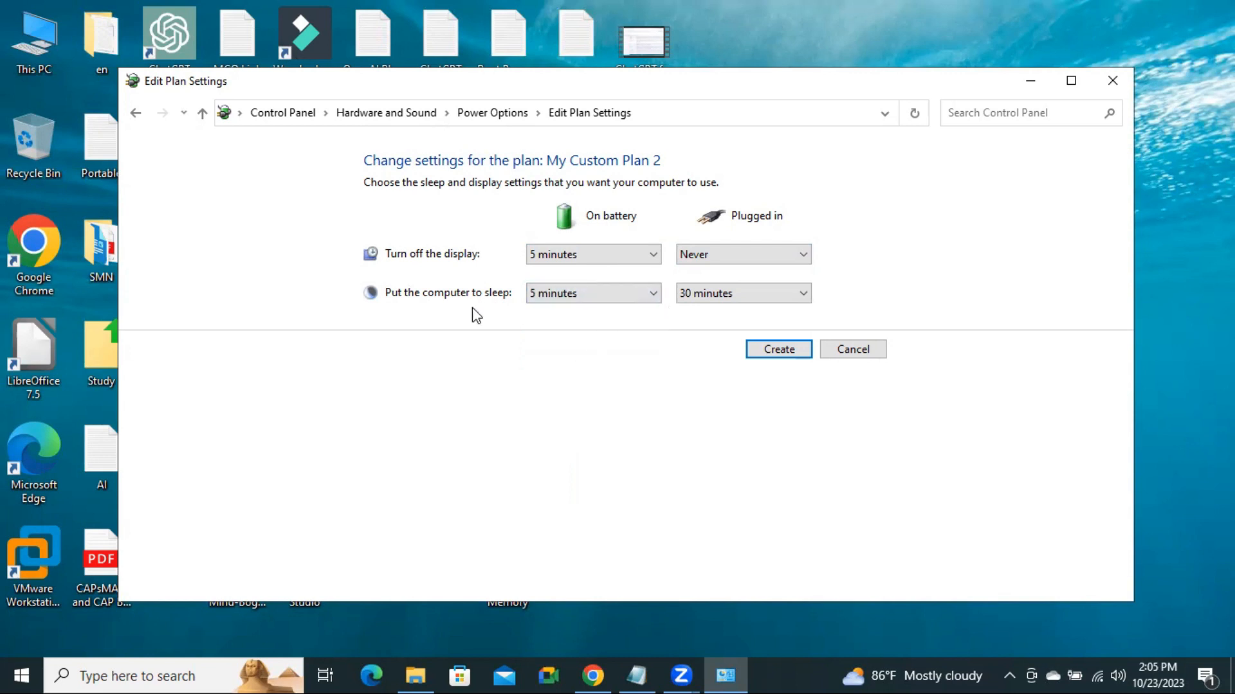
mouse_move(747, 227)
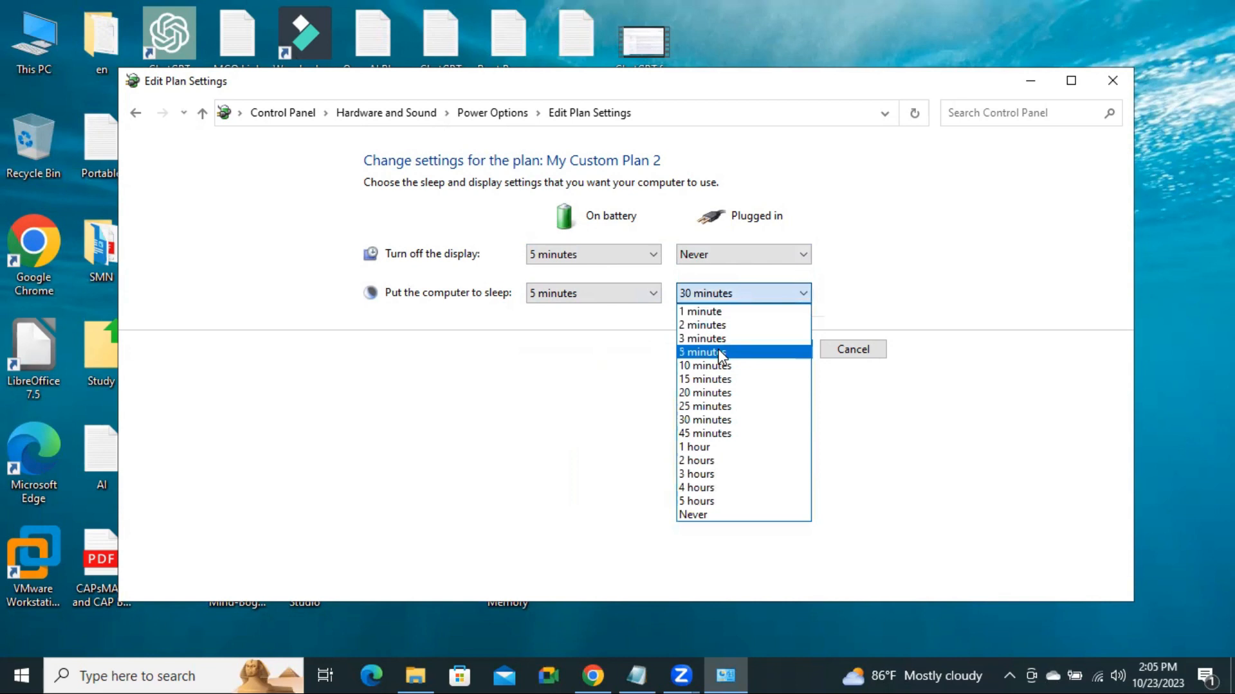
mouse_move(704, 365)
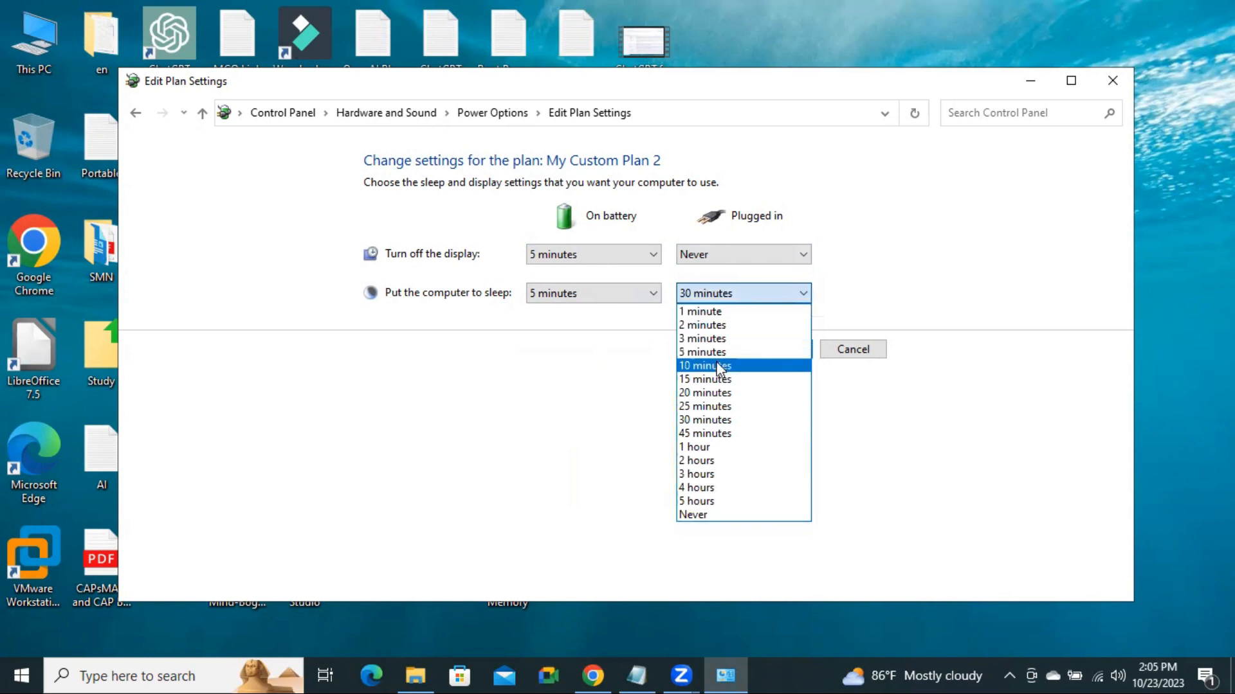
click(704, 365)
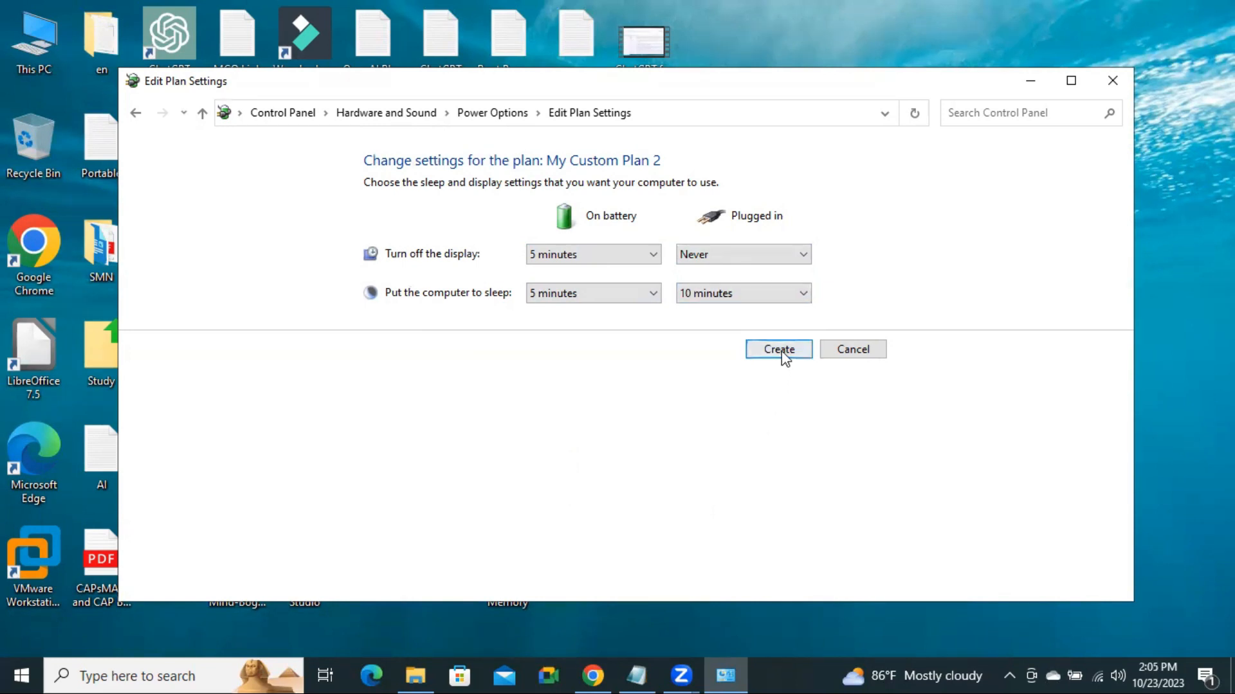
click(777, 348)
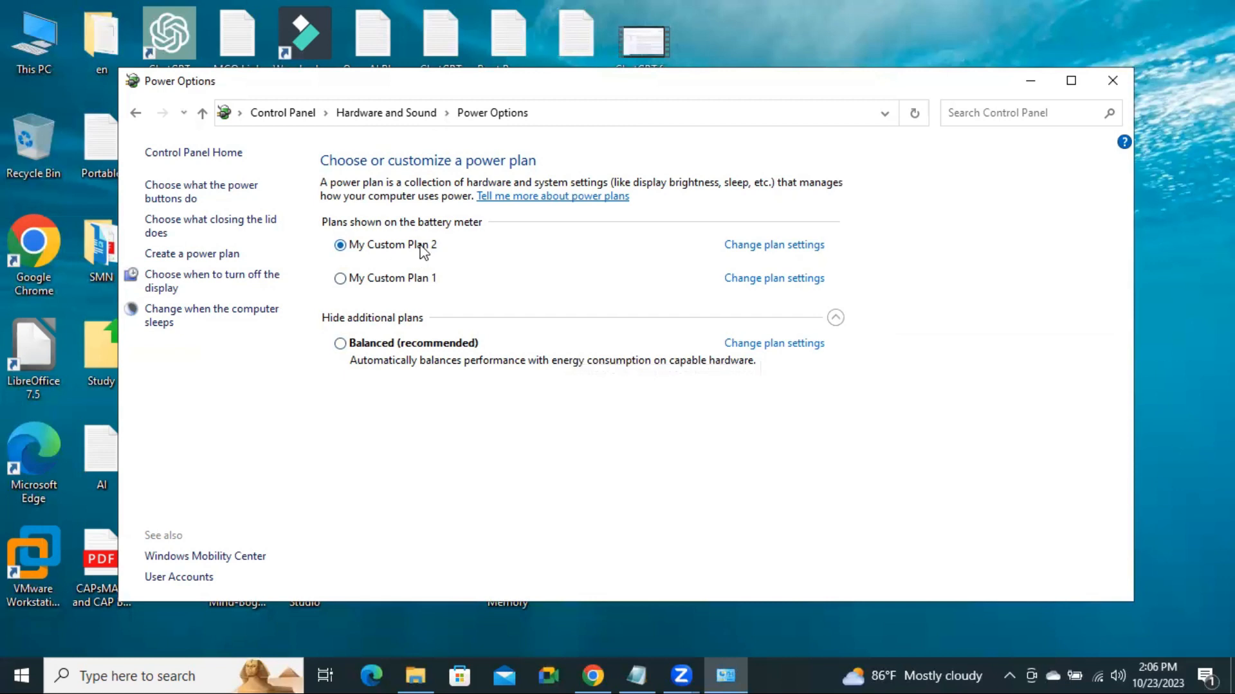
mouse_move(392, 253)
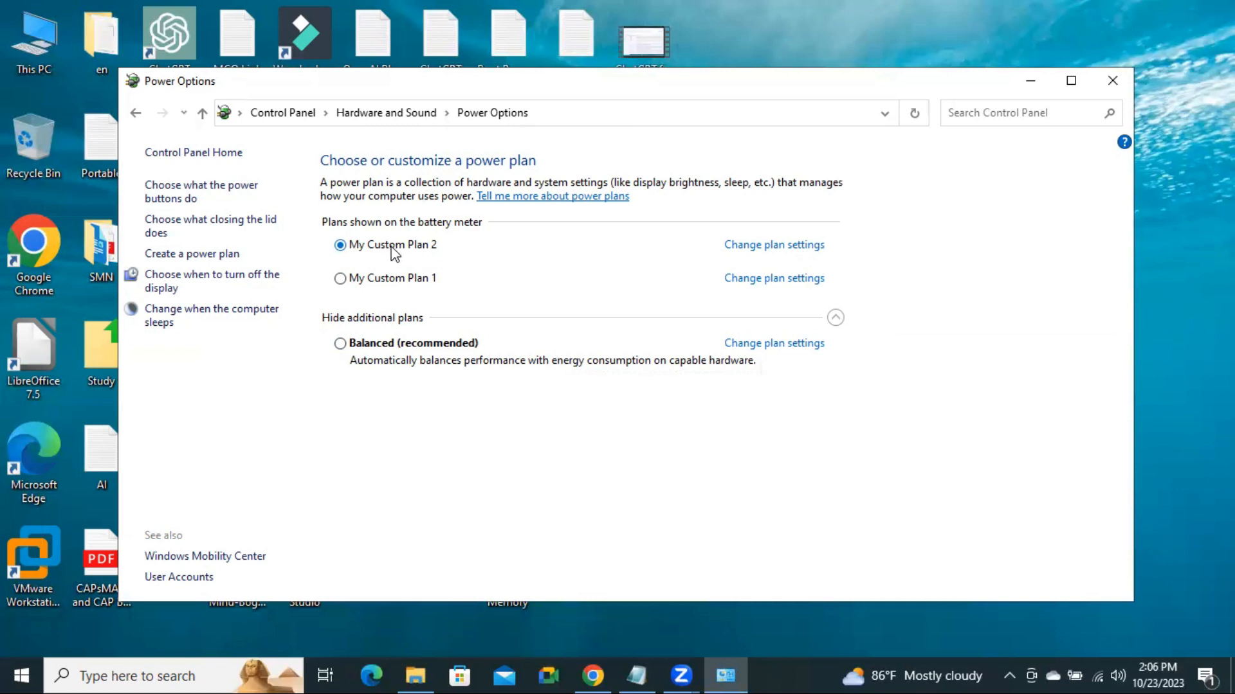
Step: Try My Custom Plan 1 and Balanced, reselect My Custom Plan 2, then close Power Options
click(340, 278)
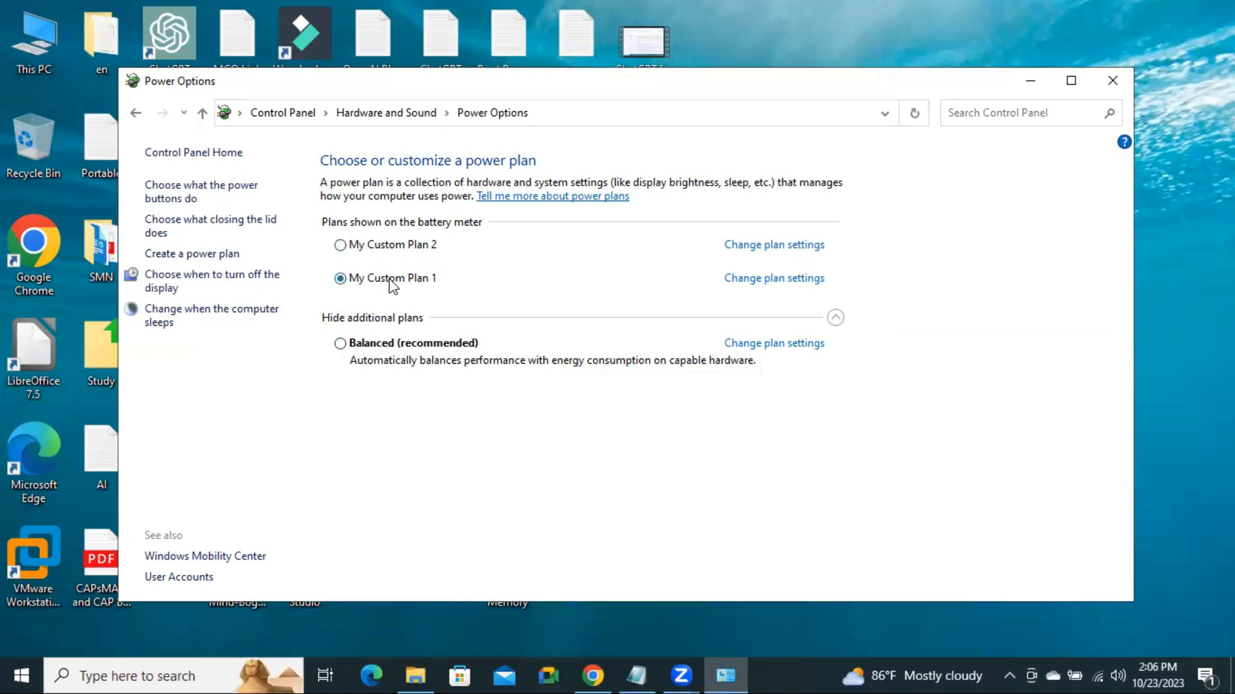
click(339, 343)
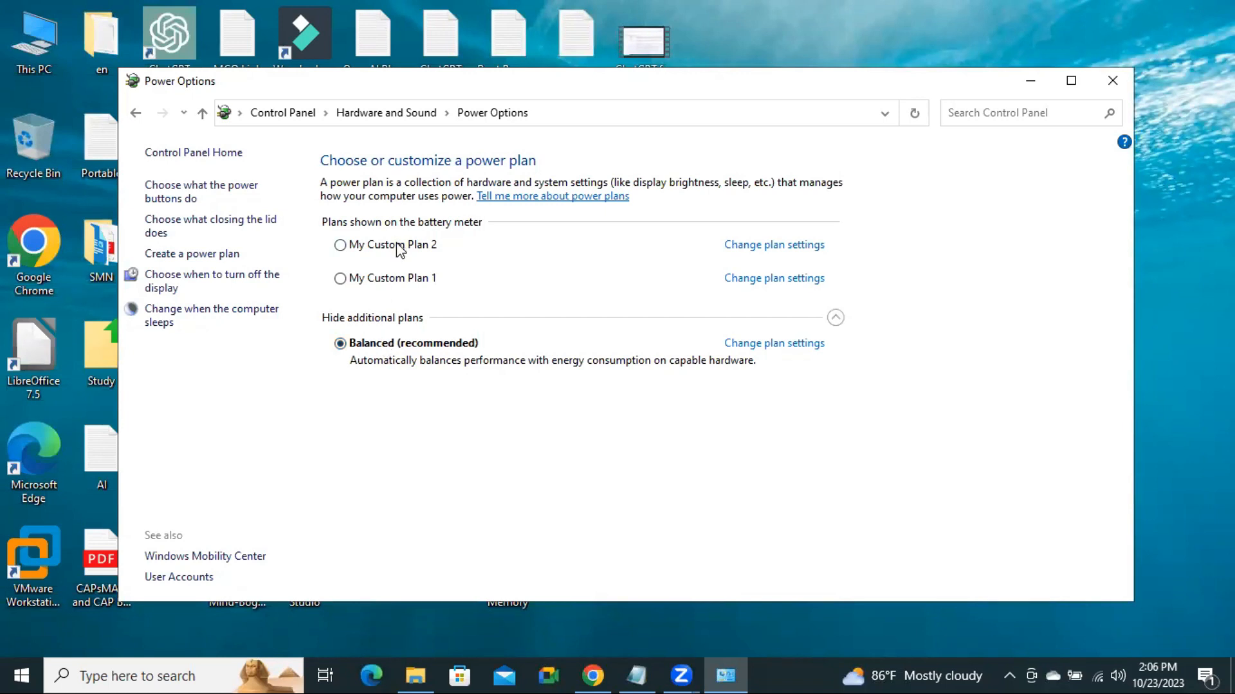
click(340, 245)
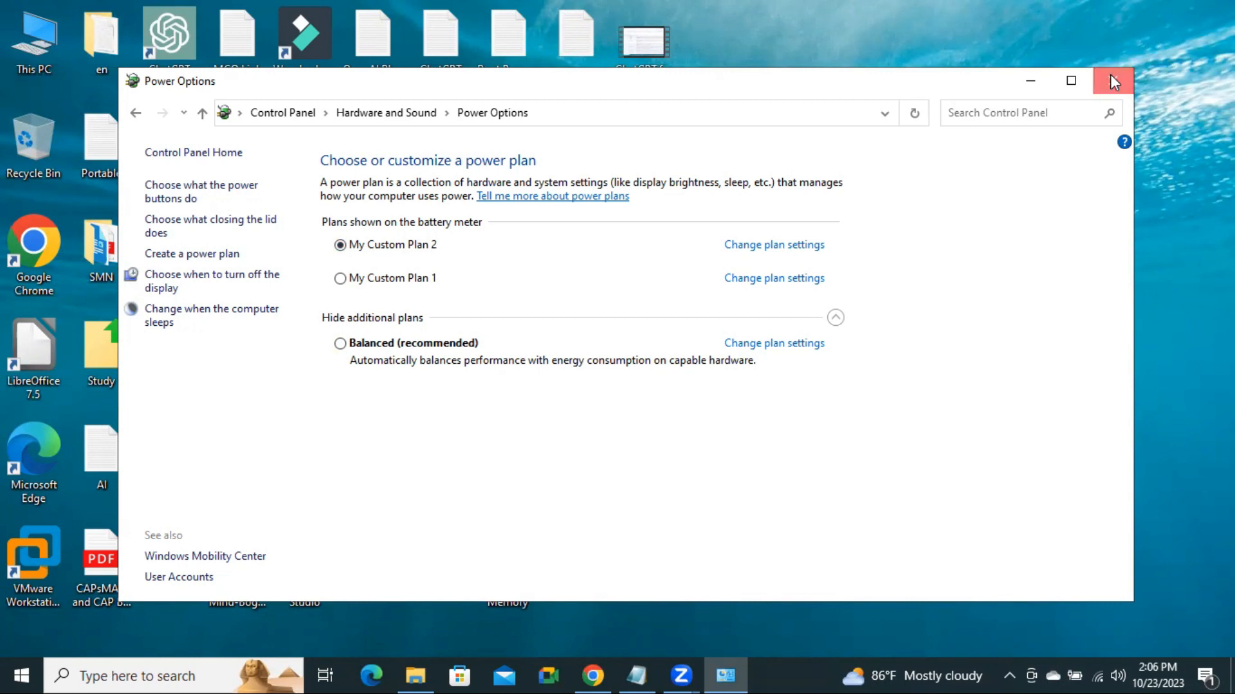
click(1112, 80)
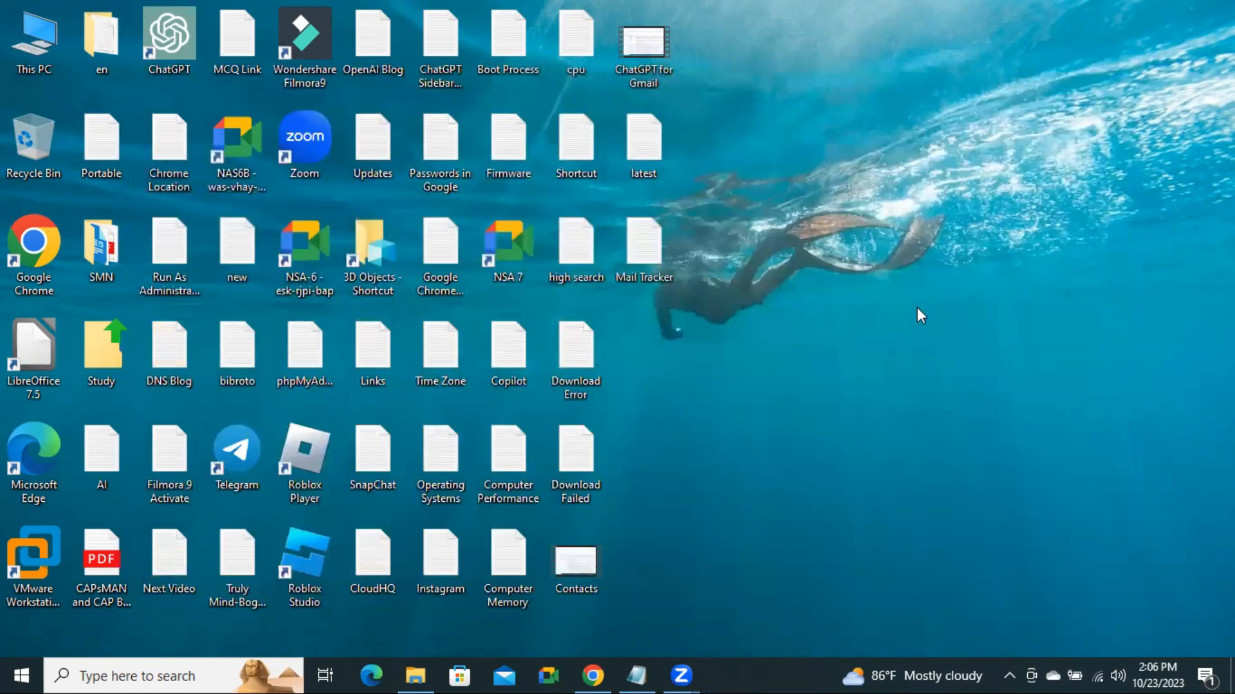